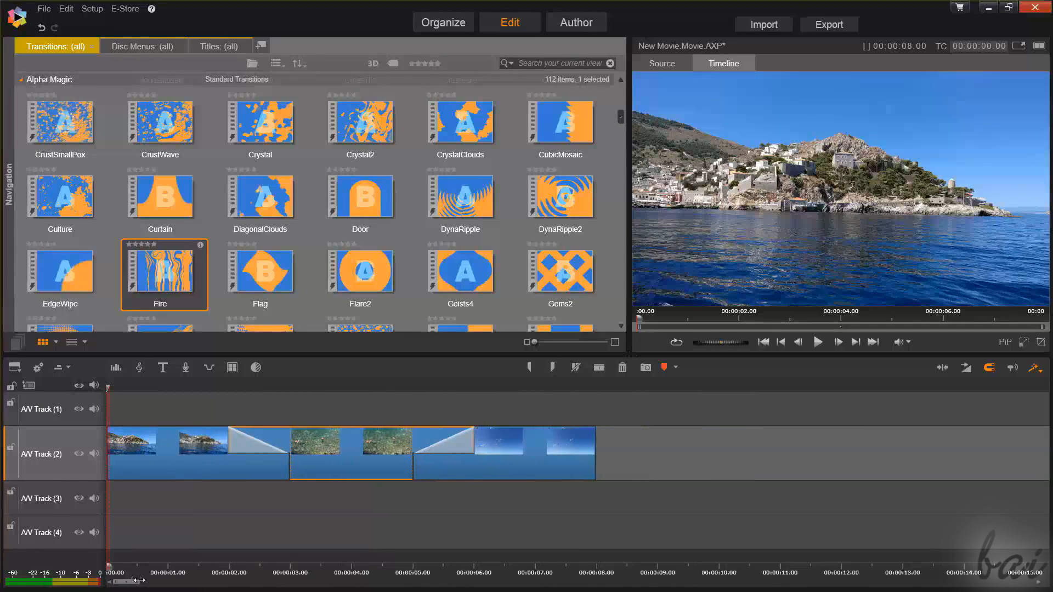
Set the timeline position where the new title will start in the movie
click(817, 342)
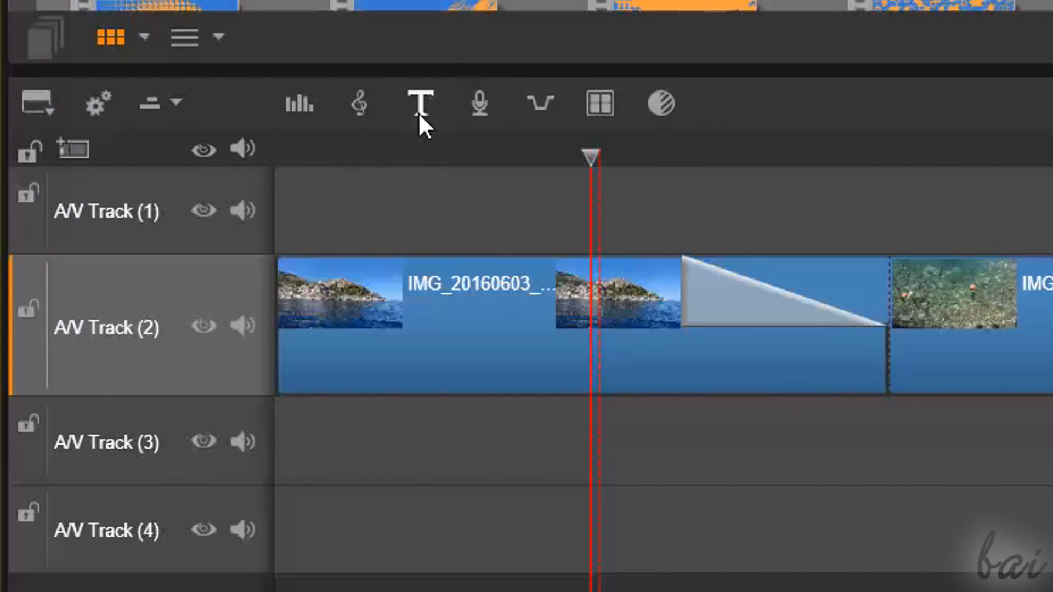
mouse_move(420, 104)
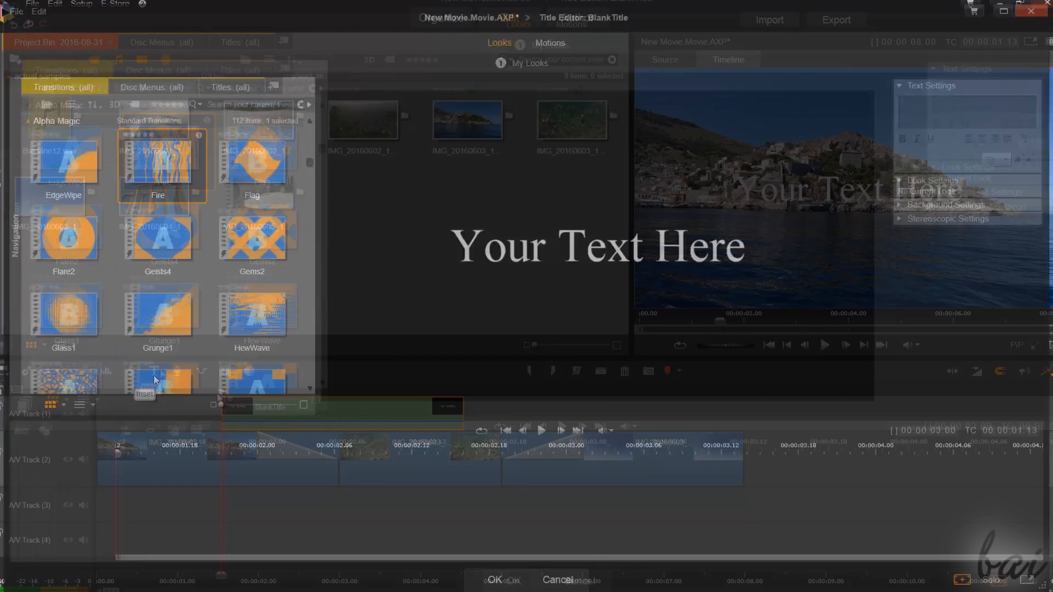
Deselect the 'Your Text Here' placeholder box, leaving it unchanged on the canvas
click(598, 247)
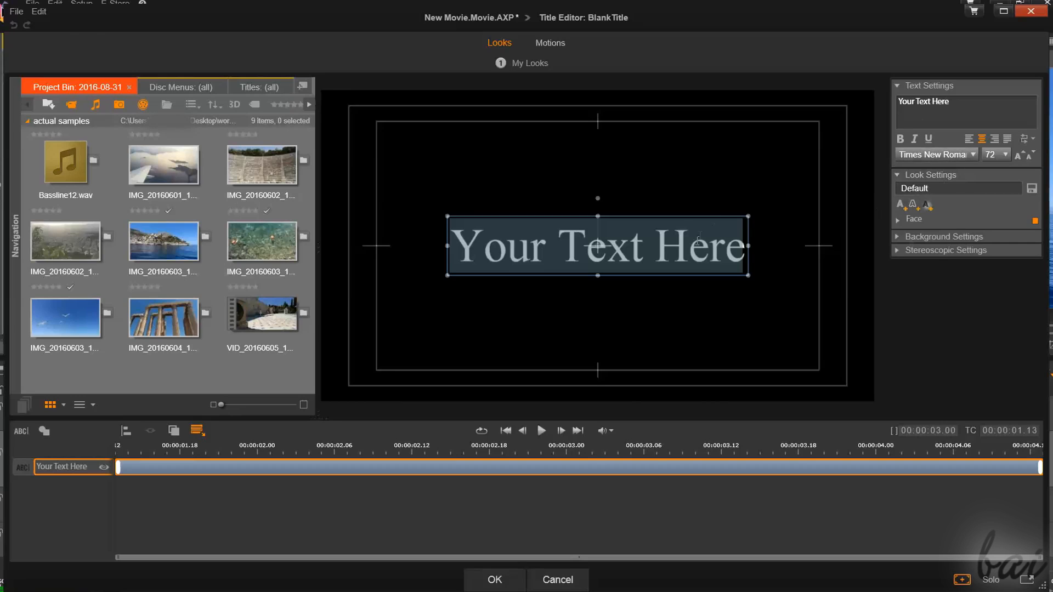
click(945, 250)
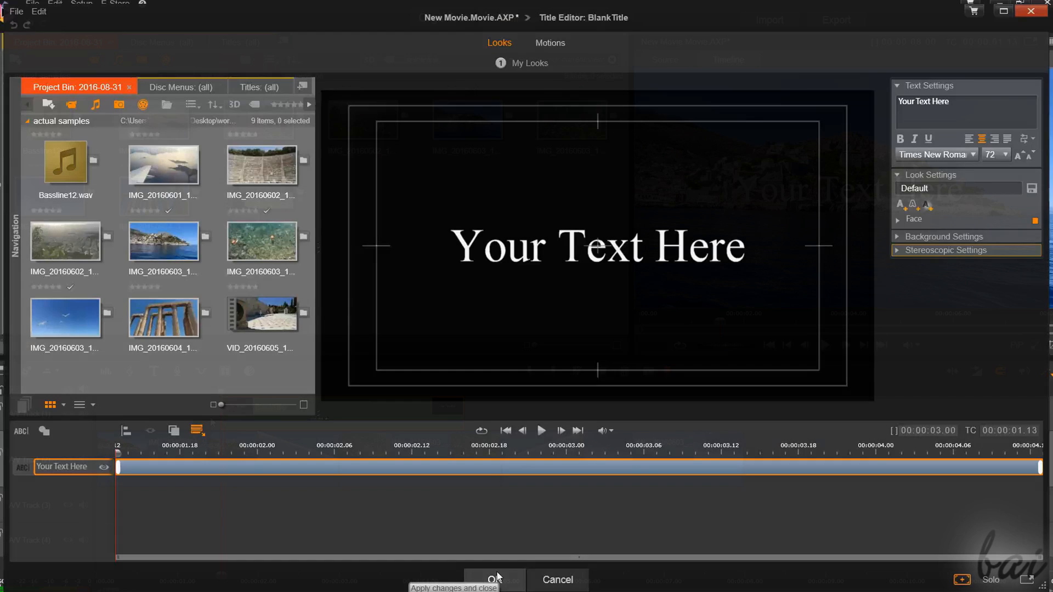
Apply the BlankTitle so it becomes a clip on the track above the photos
click(497, 577)
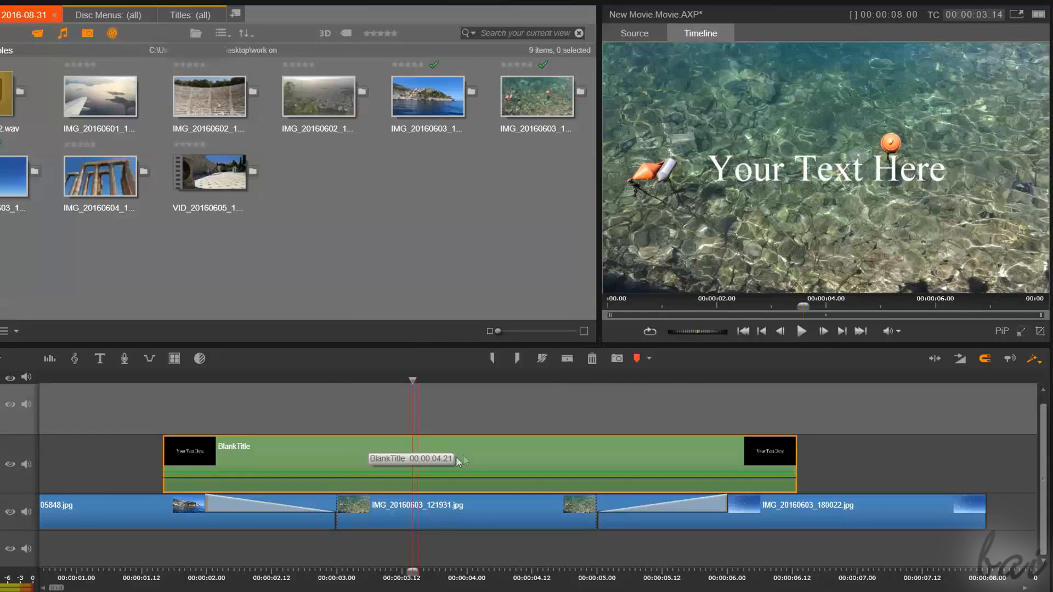
Reopen the 4.21-second title clip, play it over the photos, and select its text box
double_click(410, 458)
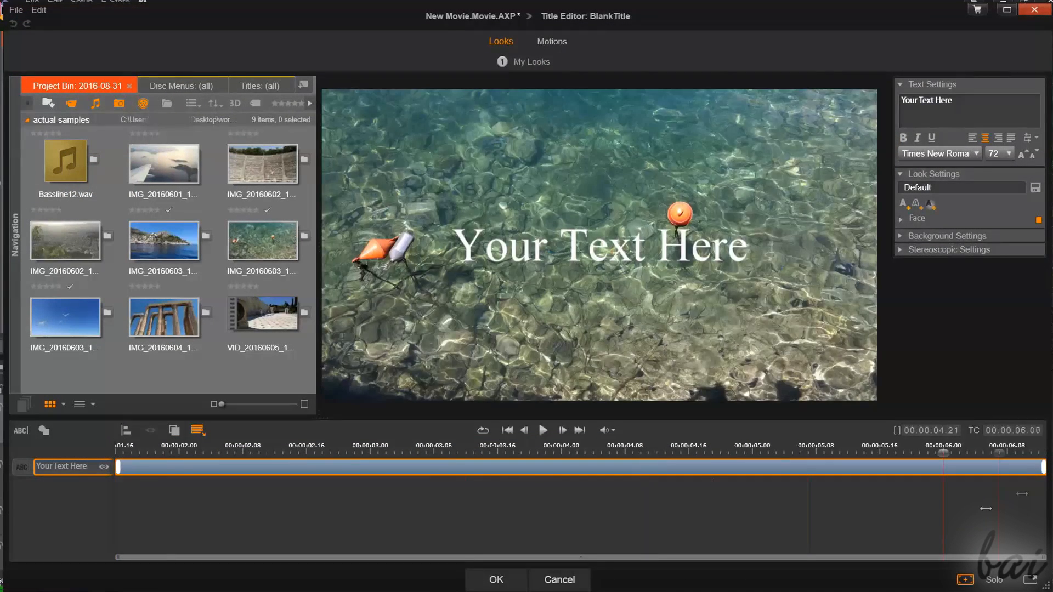
click(544, 430)
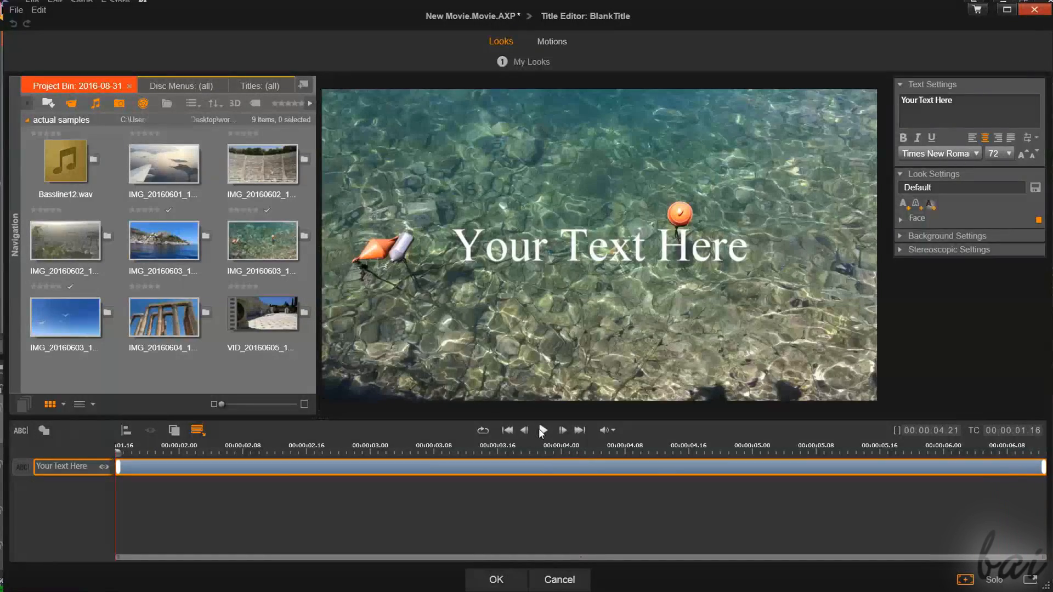
click(543, 430)
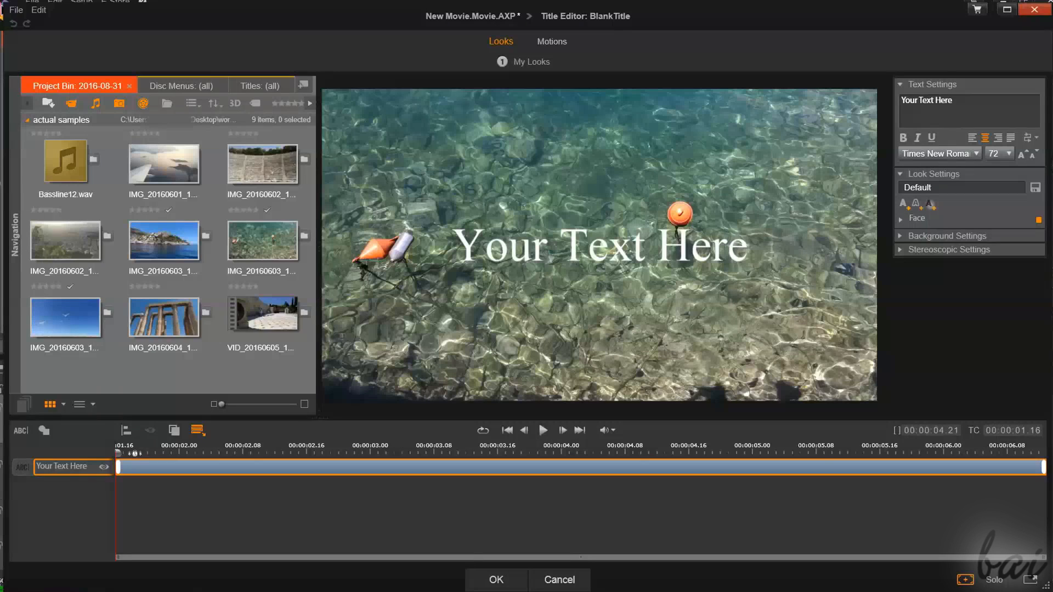
click(162, 453)
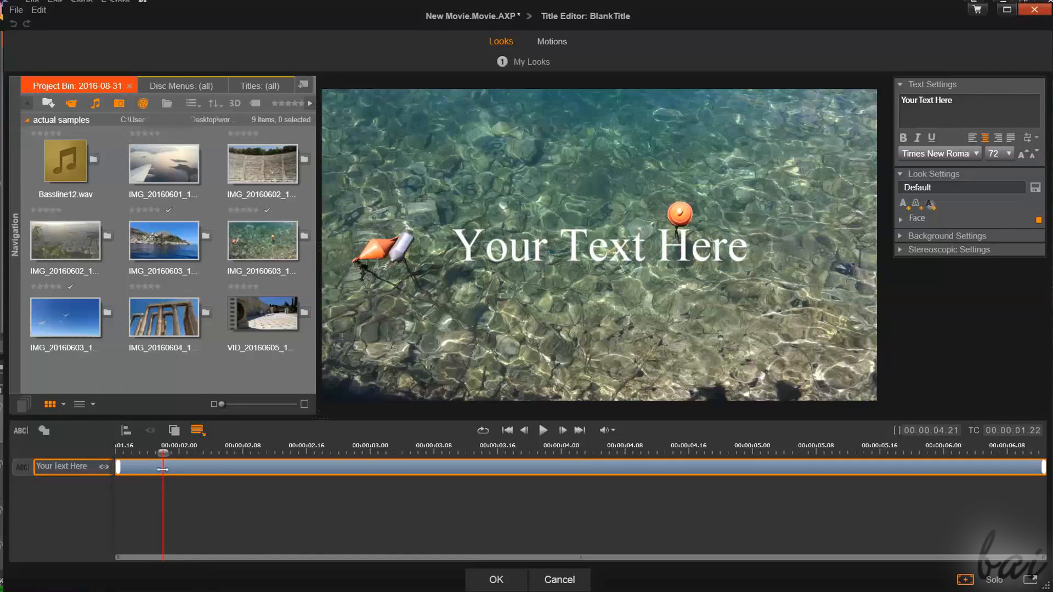
click(601, 468)
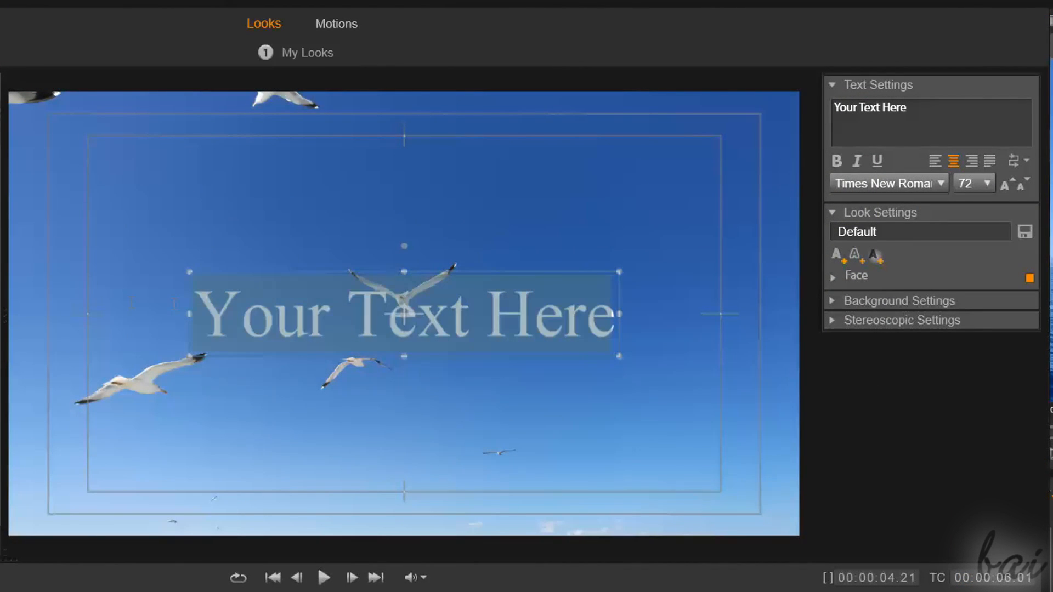
Enter 'My Summer Vacations' as the title text and widen the box so both lines fit
text(My Summer)
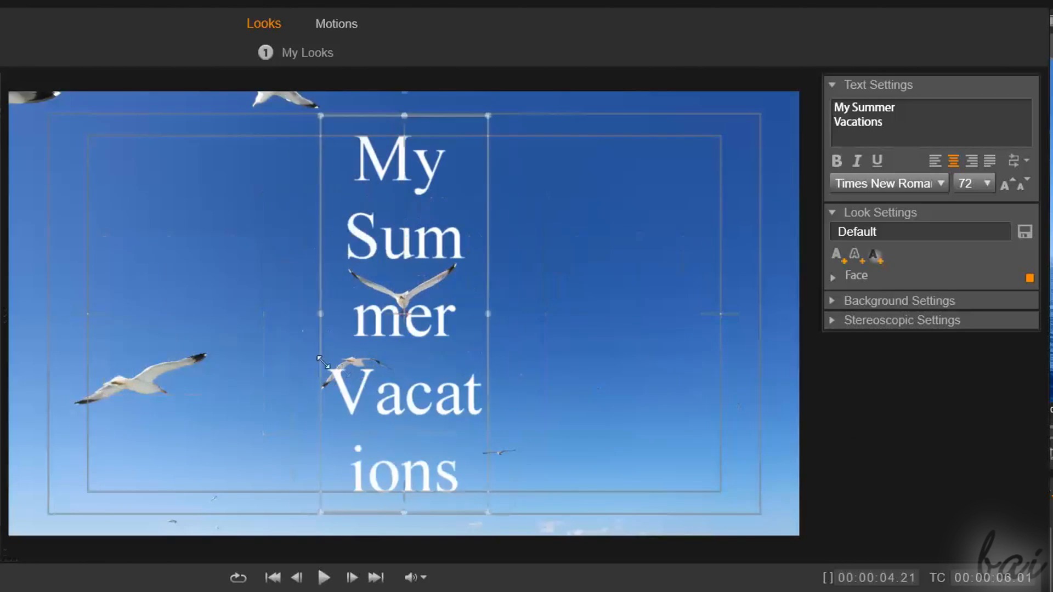
drag(322, 361, 678, 361)
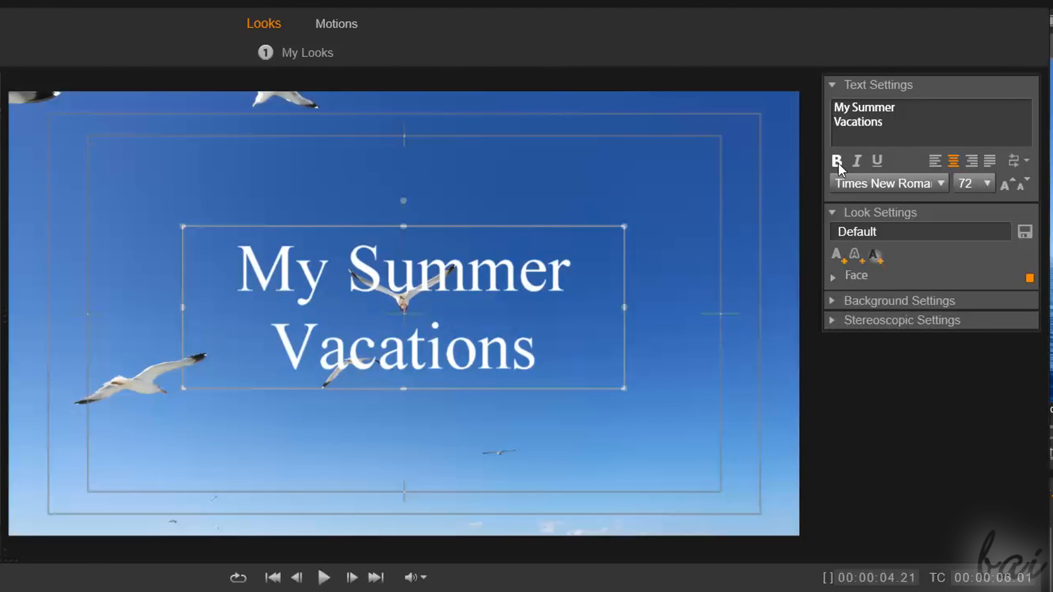
Use Ubuntu Condensed for the title and bold Viner Hand ITC for the word 'Summer'
click(855, 160)
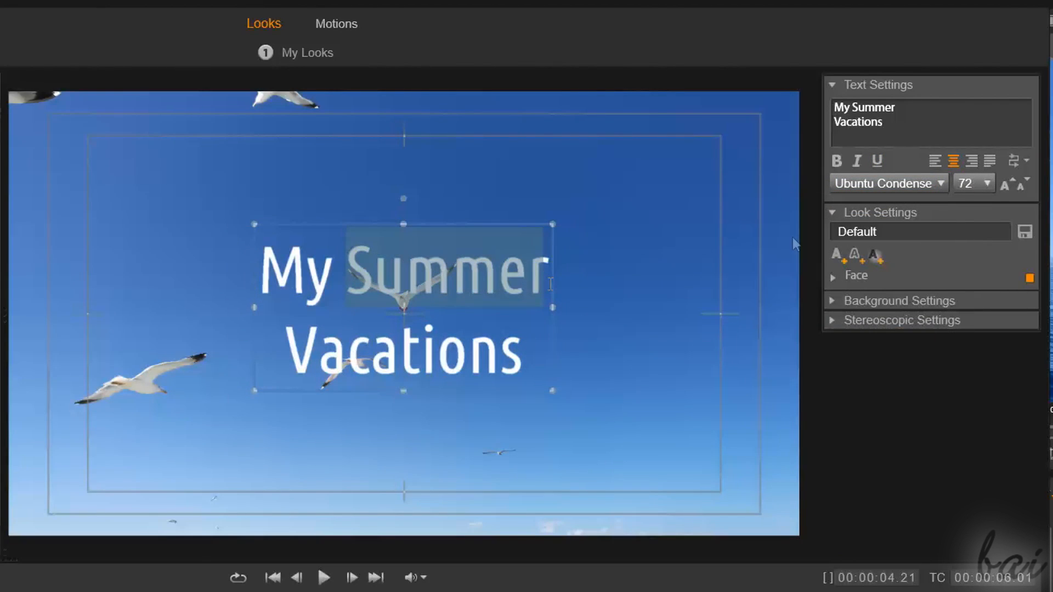
click(836, 160)
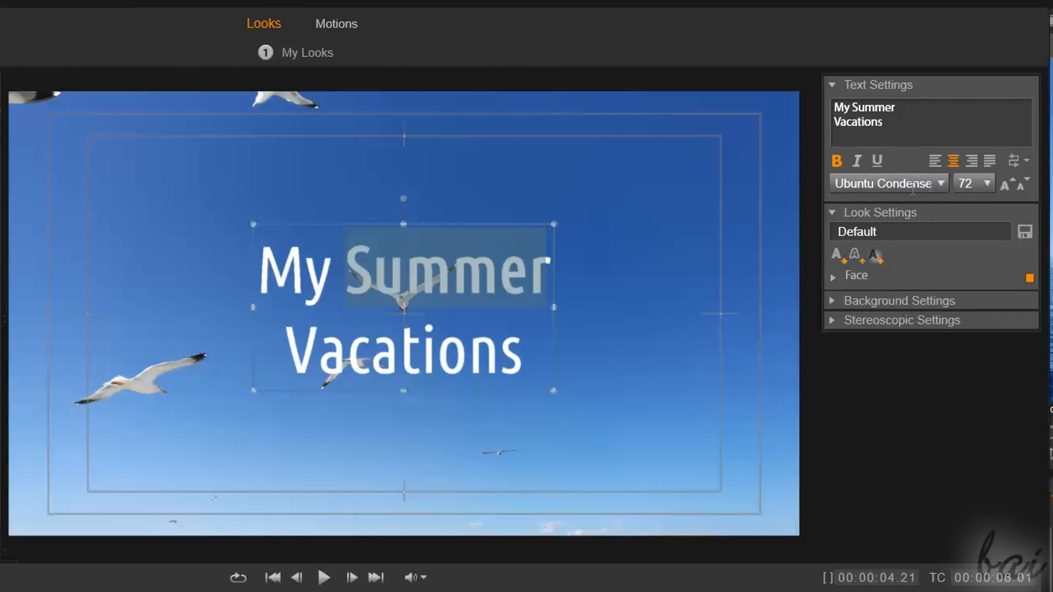
click(888, 183)
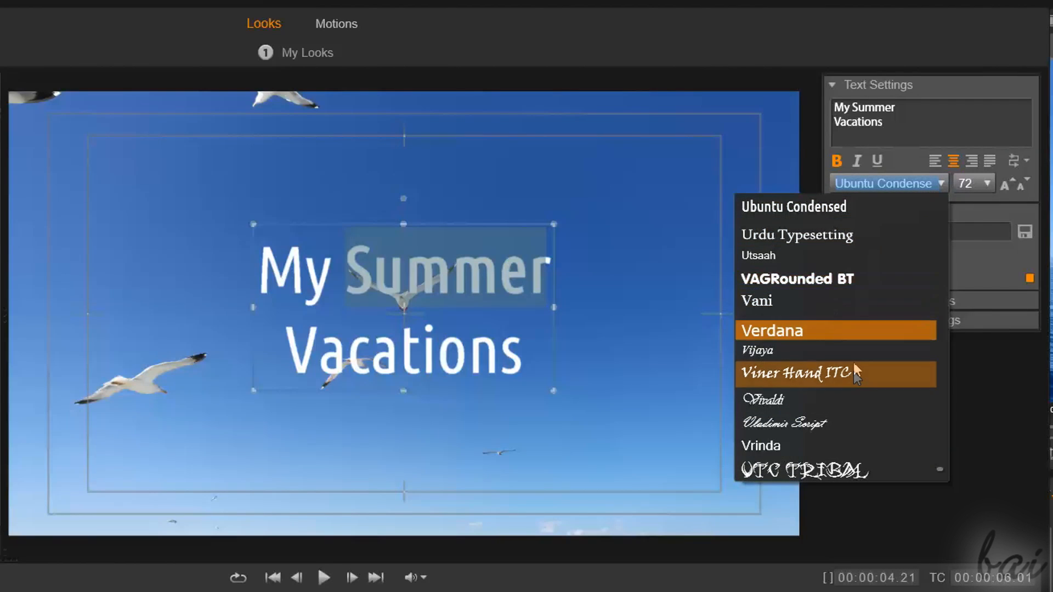
click(810, 373)
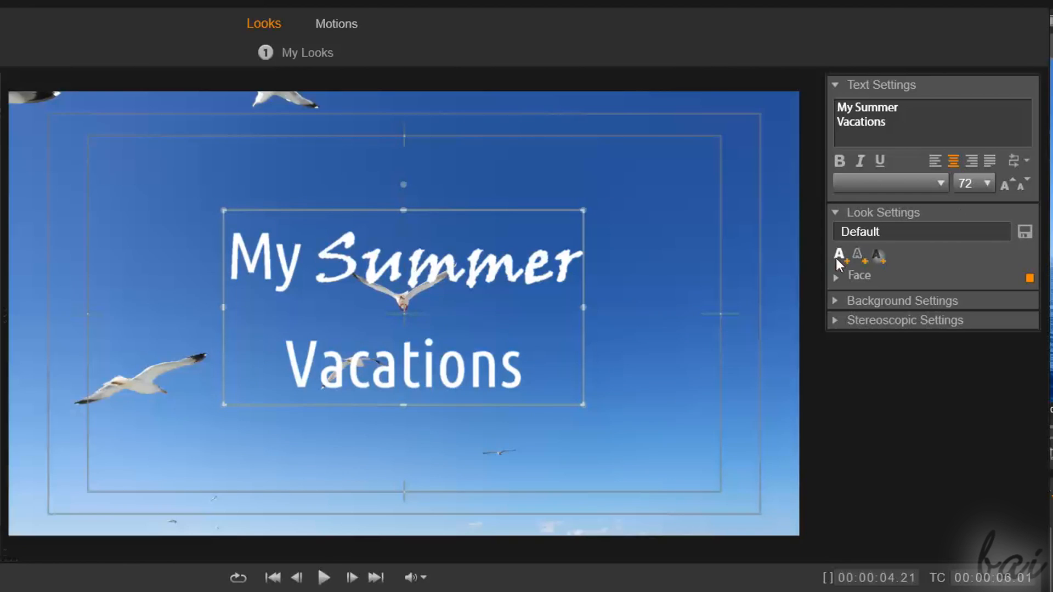
mouse_move(859, 258)
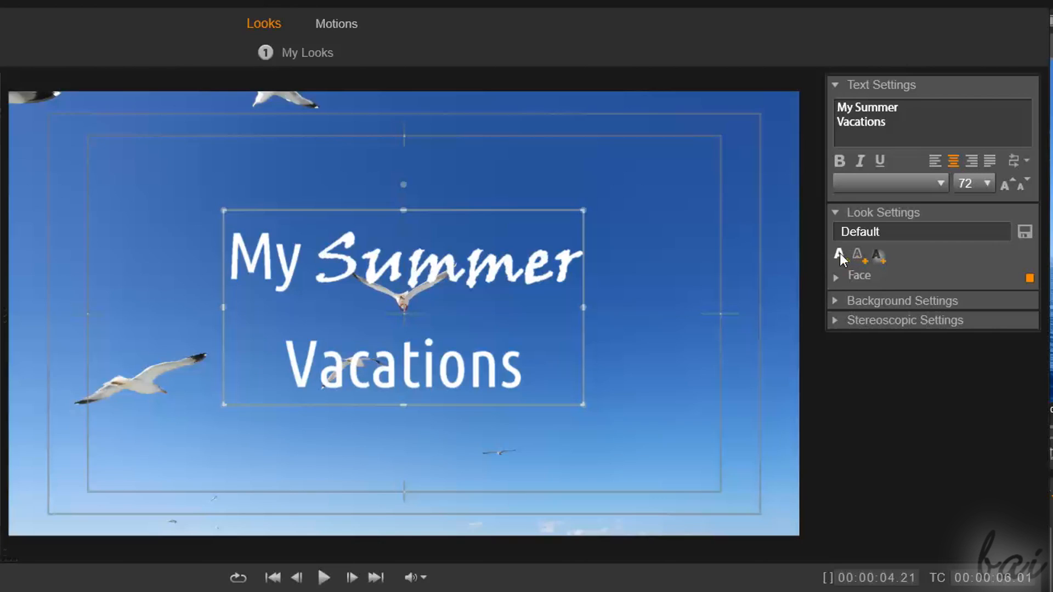
mouse_move(860, 259)
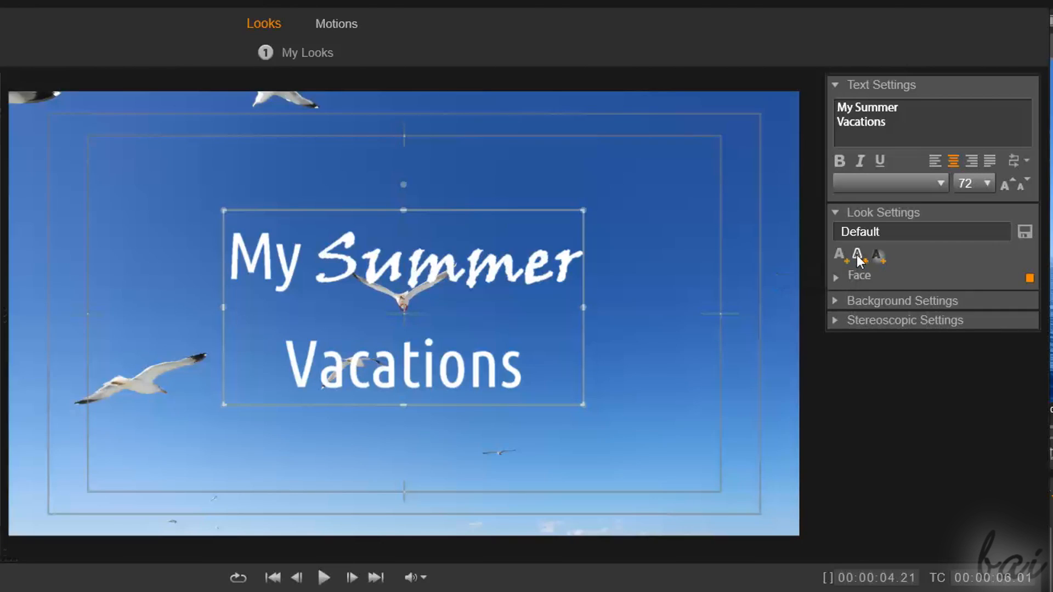
mouse_move(858, 258)
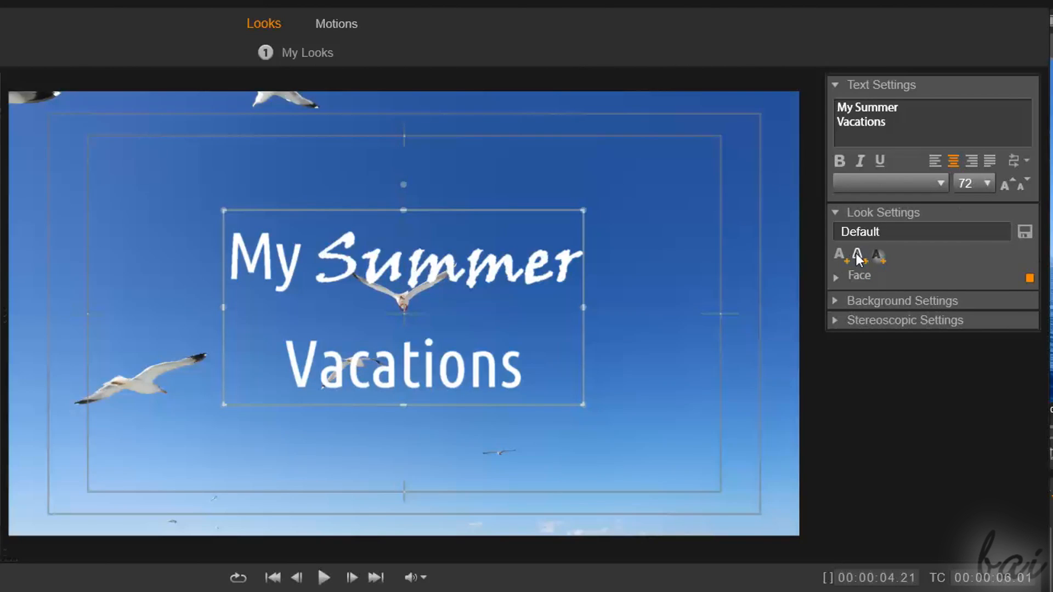
mouse_move(879, 265)
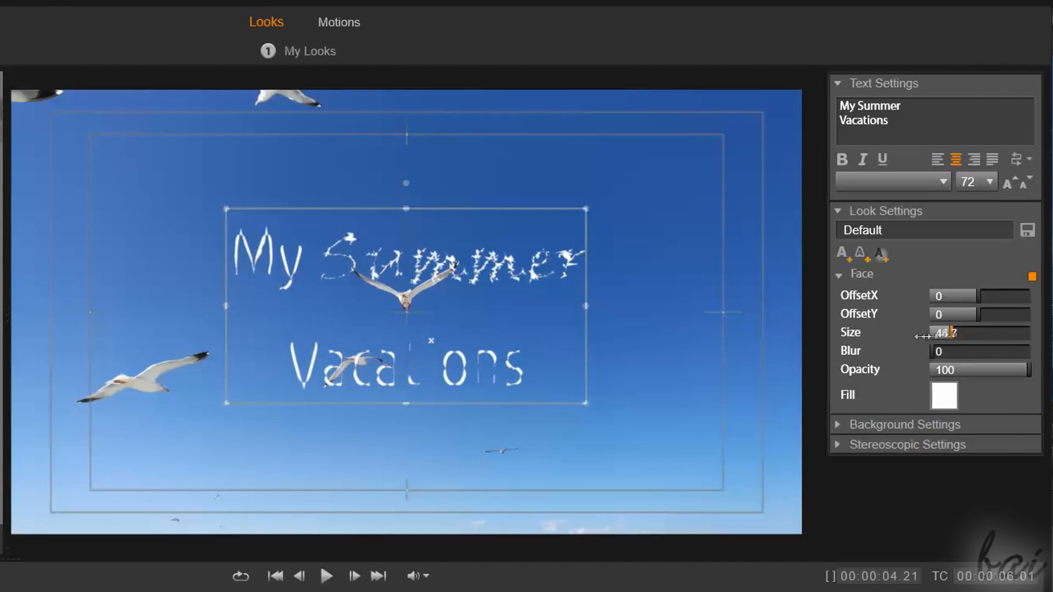
Try the Face layer's Size and Blur sliders, leaving them at 100 and 0
drag(934, 333, 982, 333)
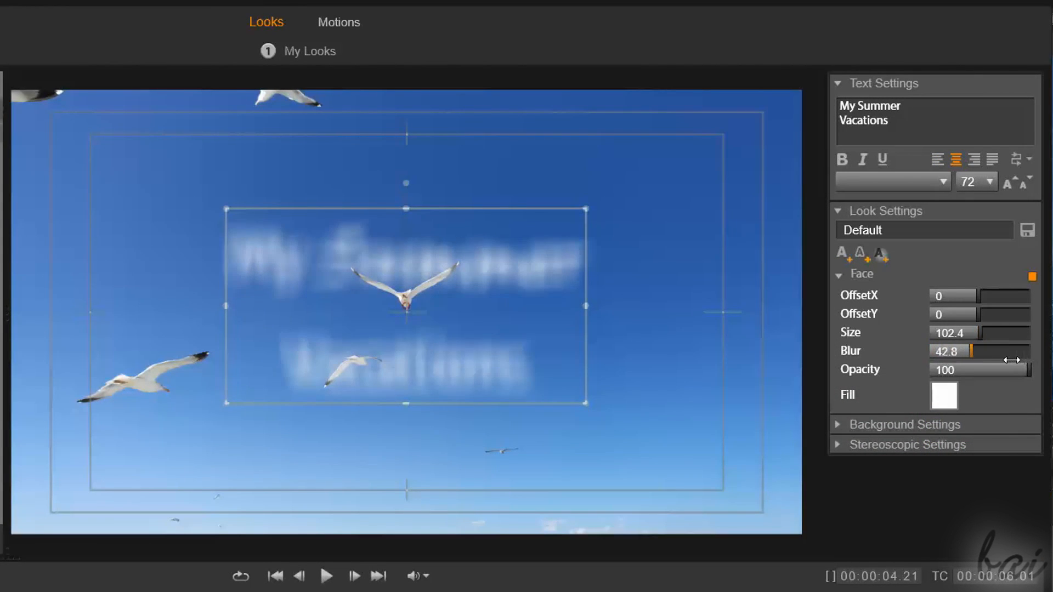
drag(966, 351, 935, 352)
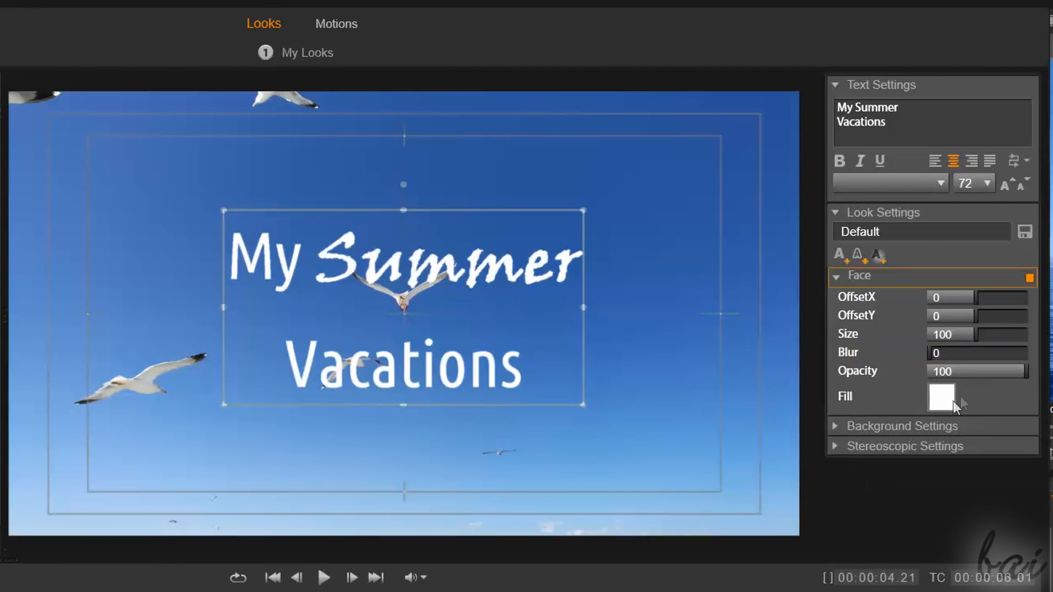
Fill the letter face with a blue-to-red gradient stretched across the title
click(941, 399)
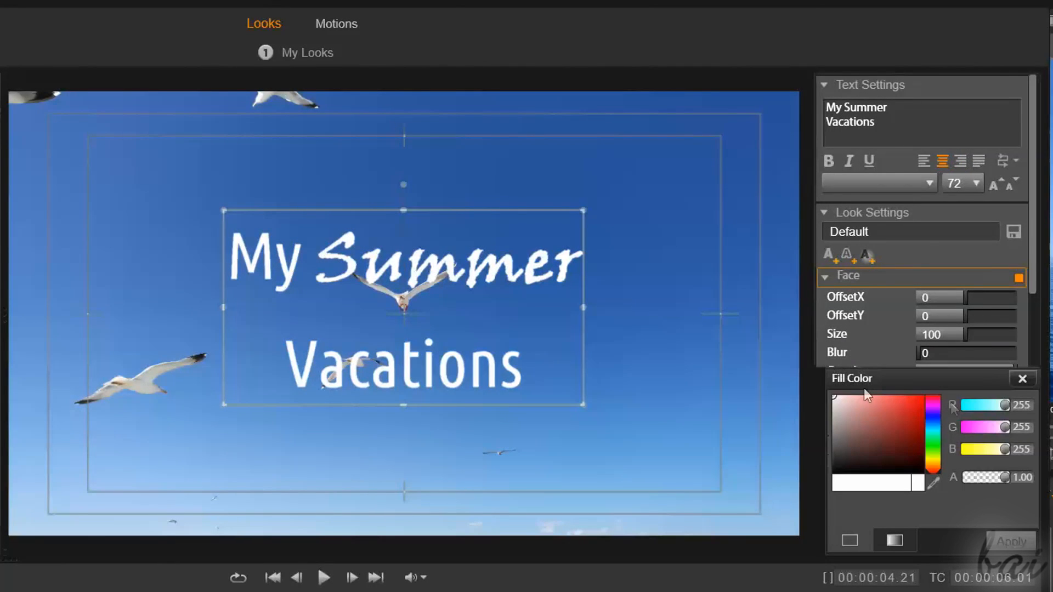
click(932, 466)
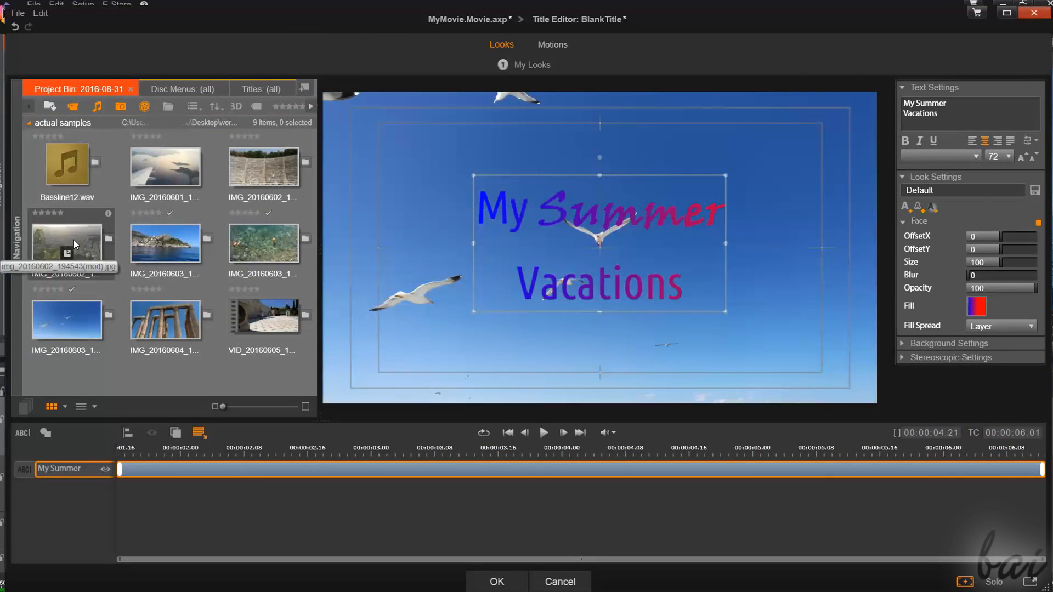
drag(66, 242, 886, 295)
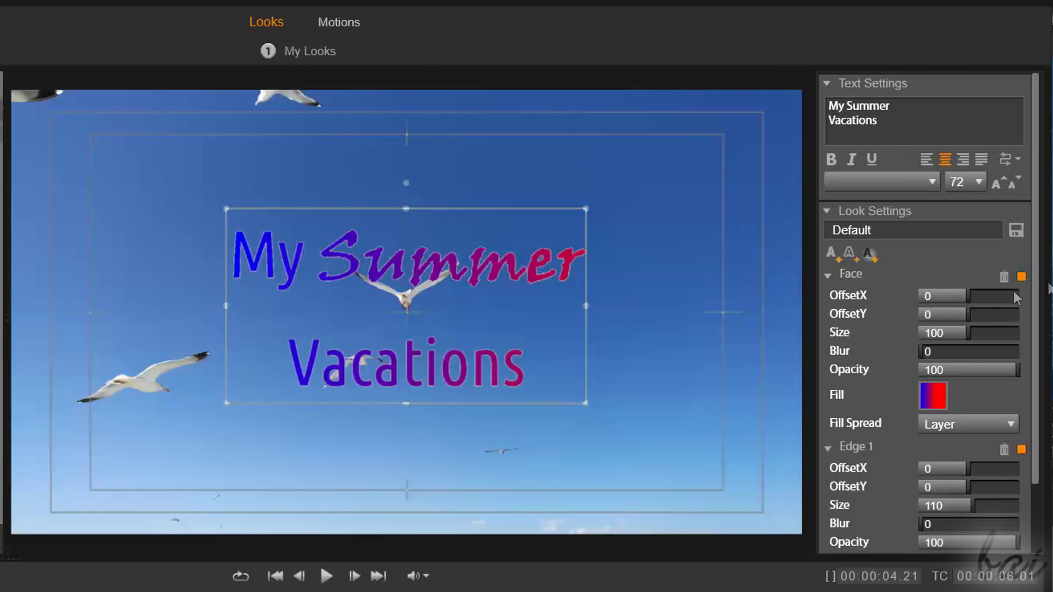
Delete the dark Shadow 1 layer and keep a soft glowing Edge 1 around the letters
scroll(down, 3)
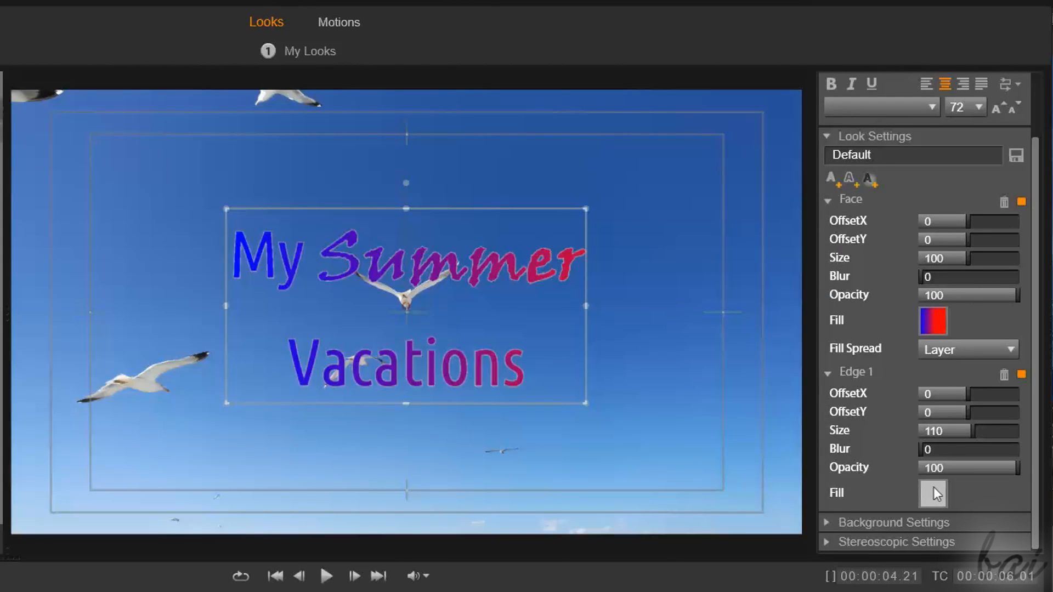
click(934, 494)
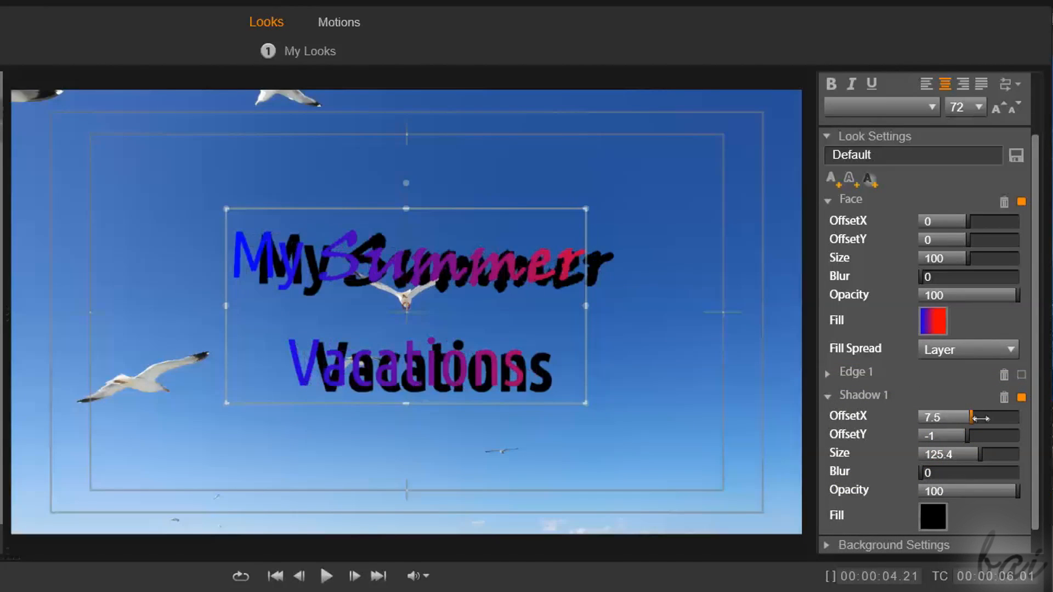
drag(981, 418, 956, 418)
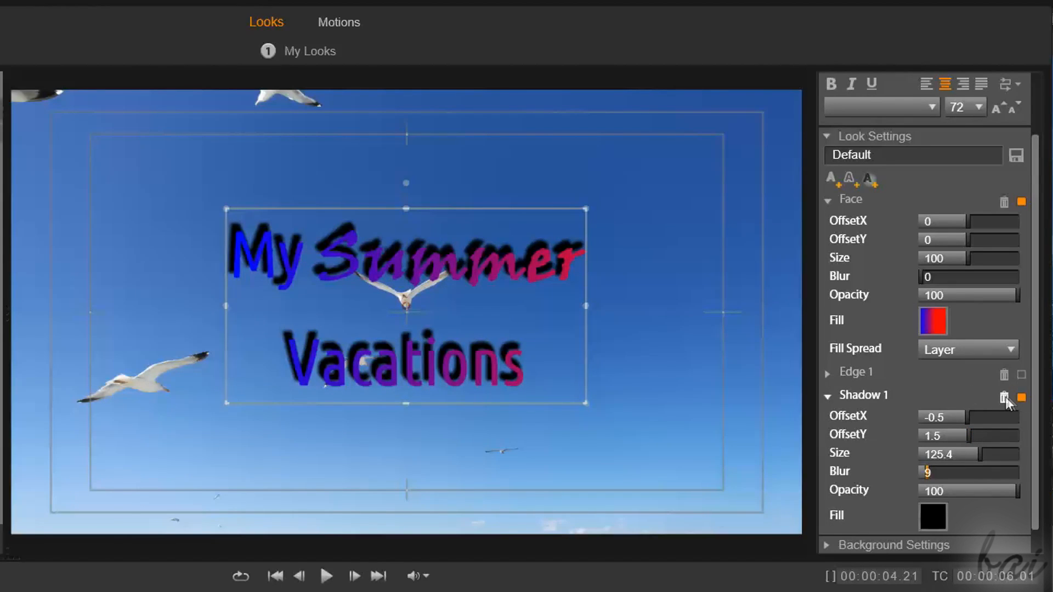
mouse_move(1003, 399)
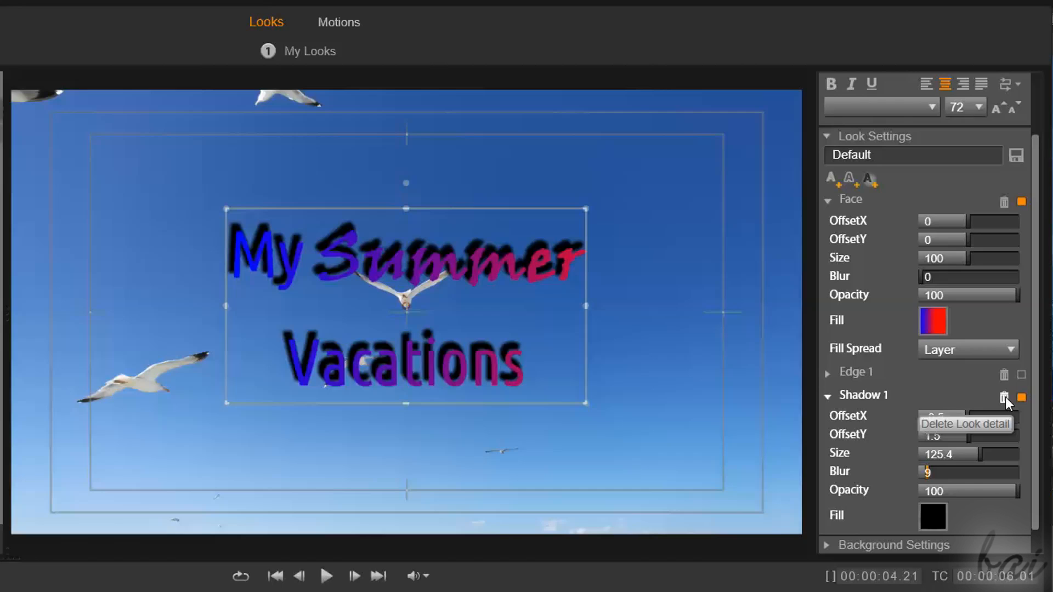
click(1005, 398)
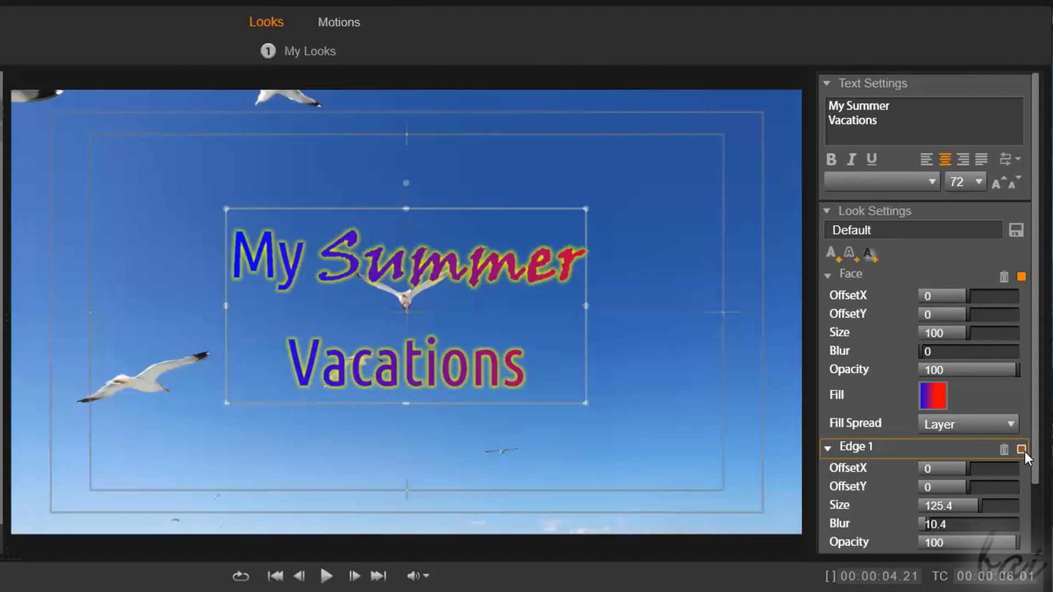
click(1020, 448)
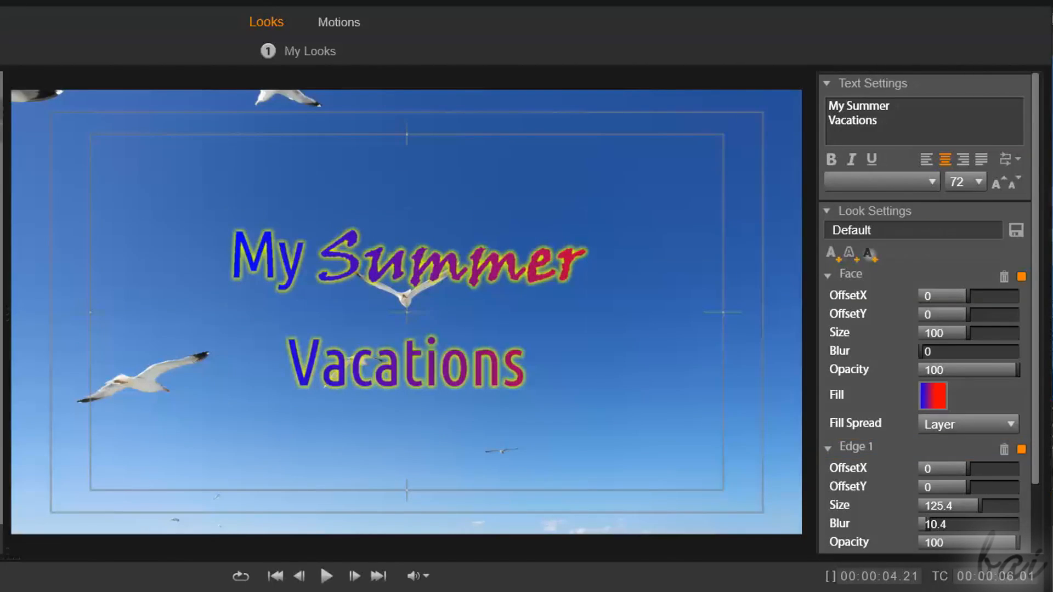
click(885, 211)
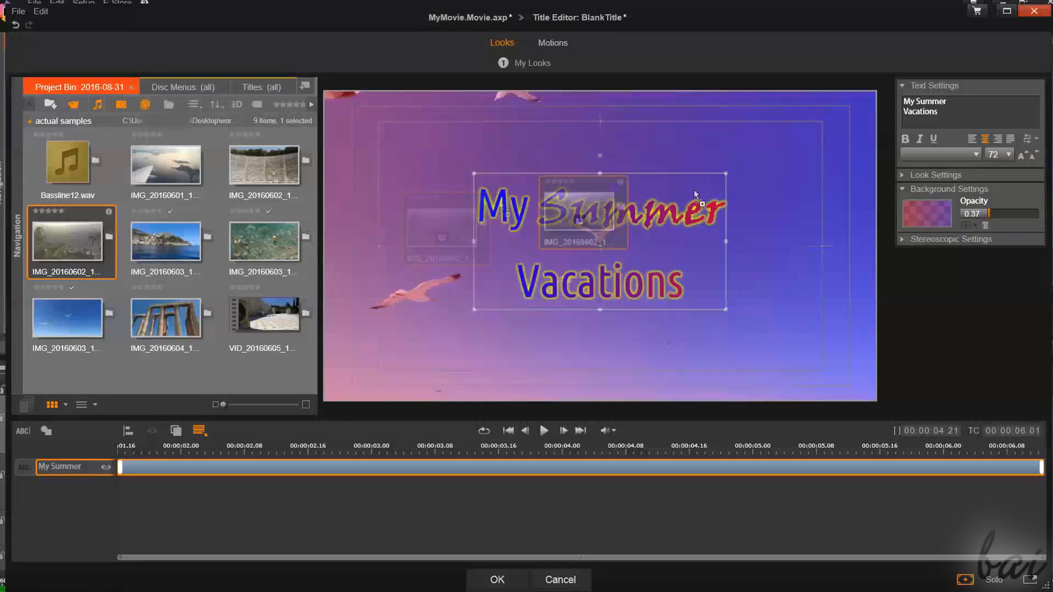
Try a photo as a translucent 0.37-opacity background behind the title
drag(974, 213, 1023, 213)
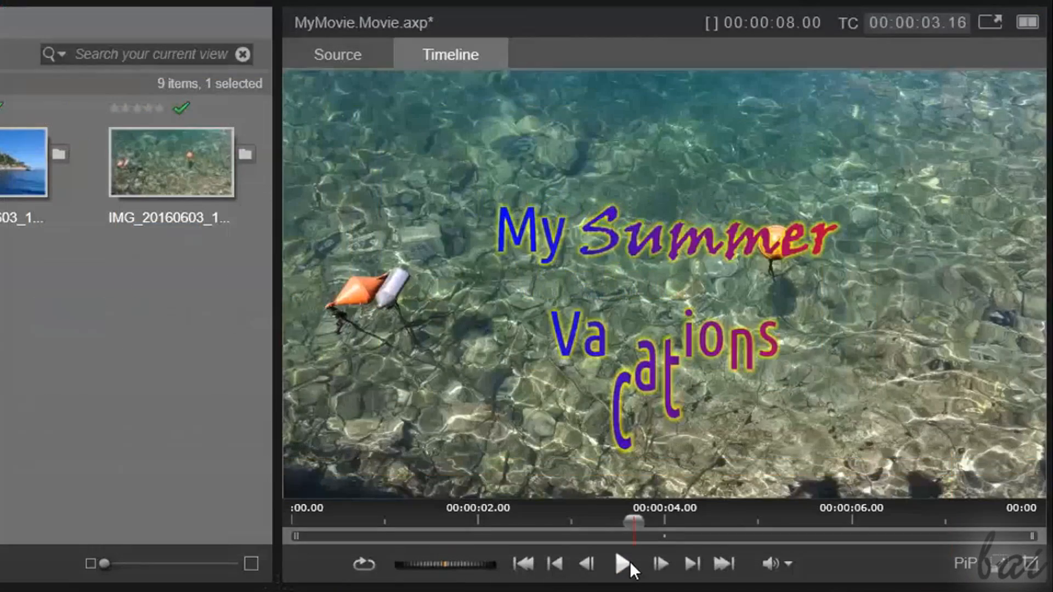
Play the timeline to preview the styled title over the photos, then stop playback
click(621, 564)
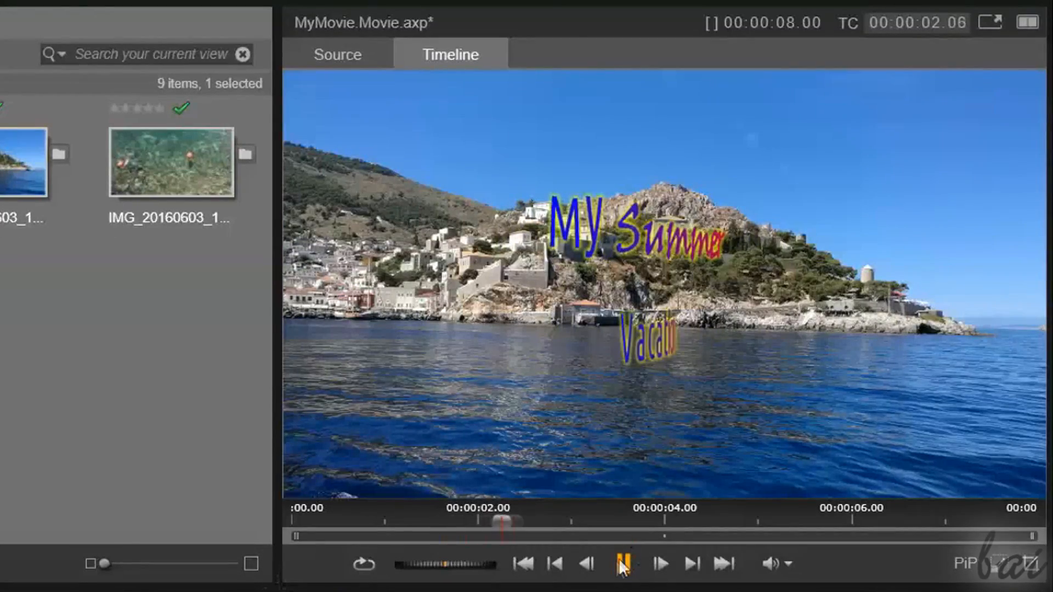
click(622, 561)
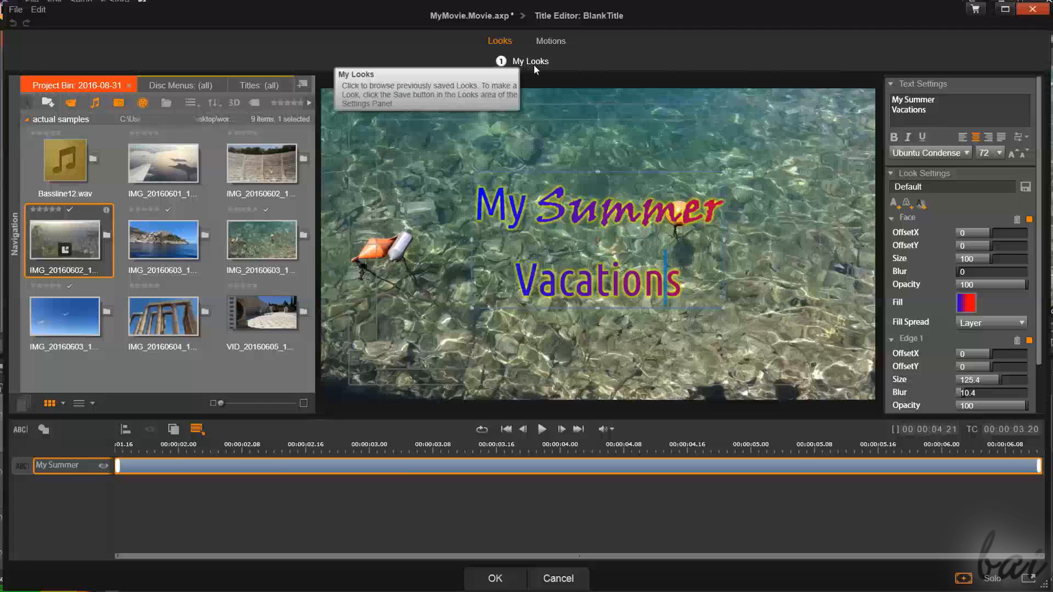
Apply a Letters fade enter motion from the Enter gallery and preview it
click(551, 40)
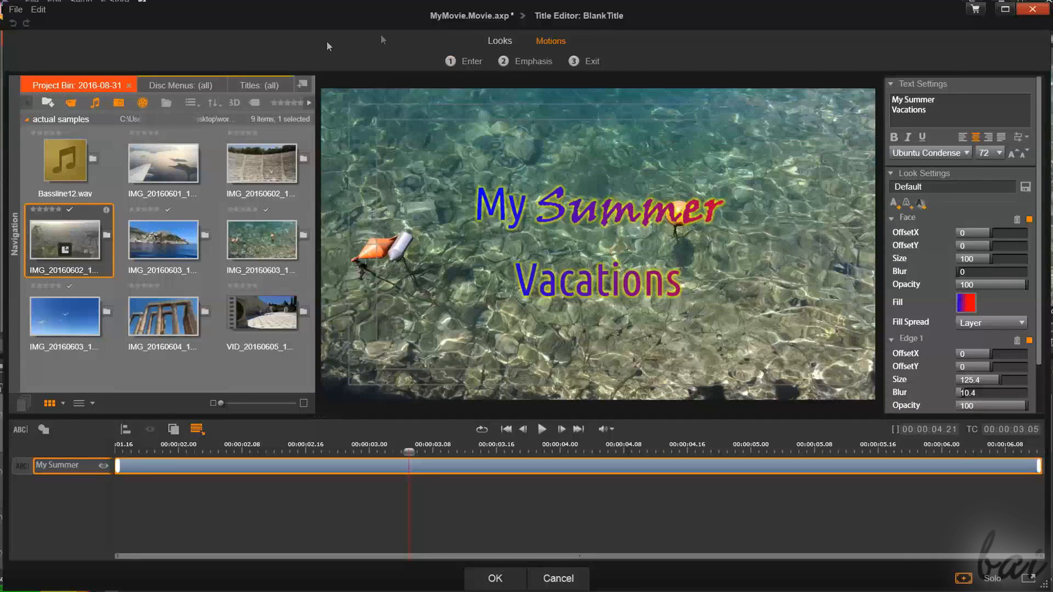
click(471, 61)
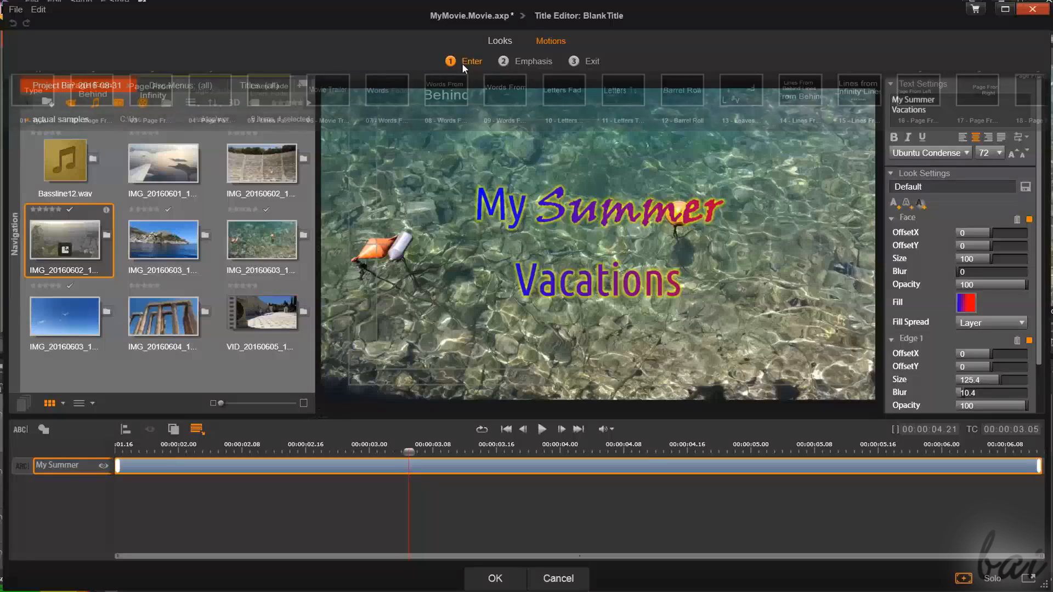
click(542, 430)
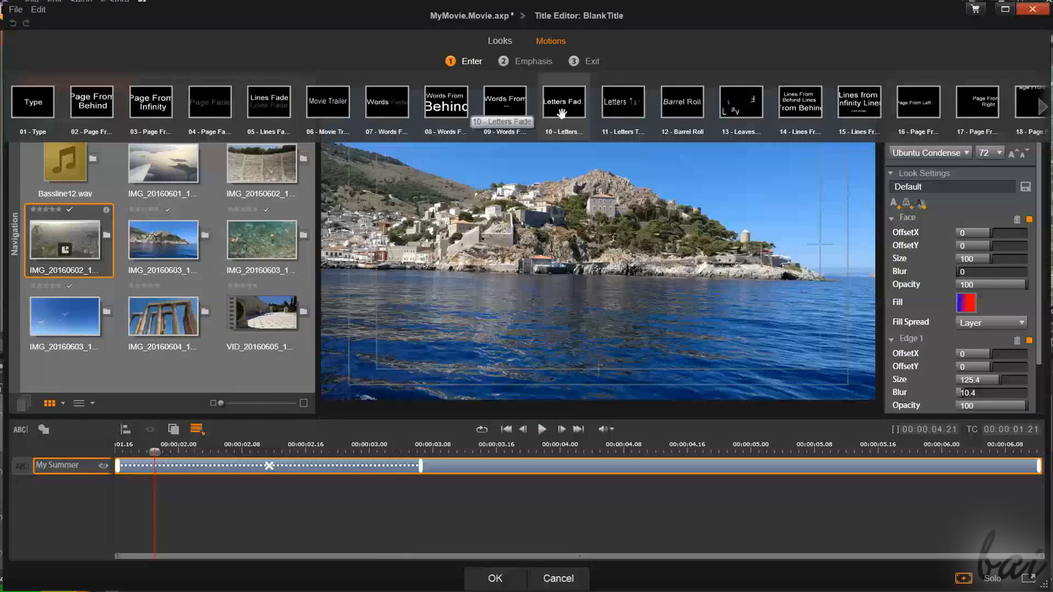
click(541, 430)
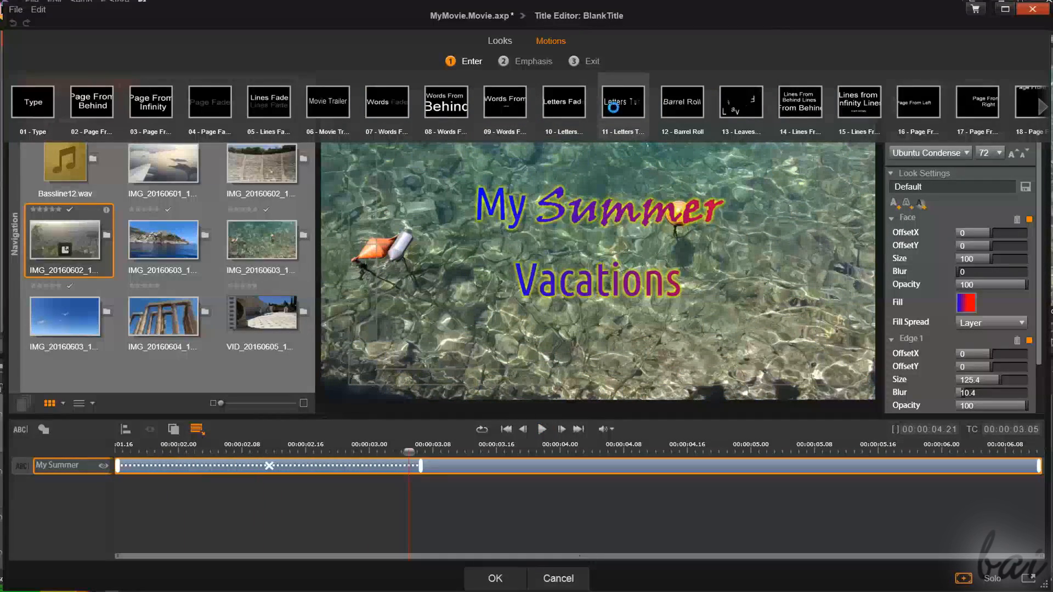
click(542, 431)
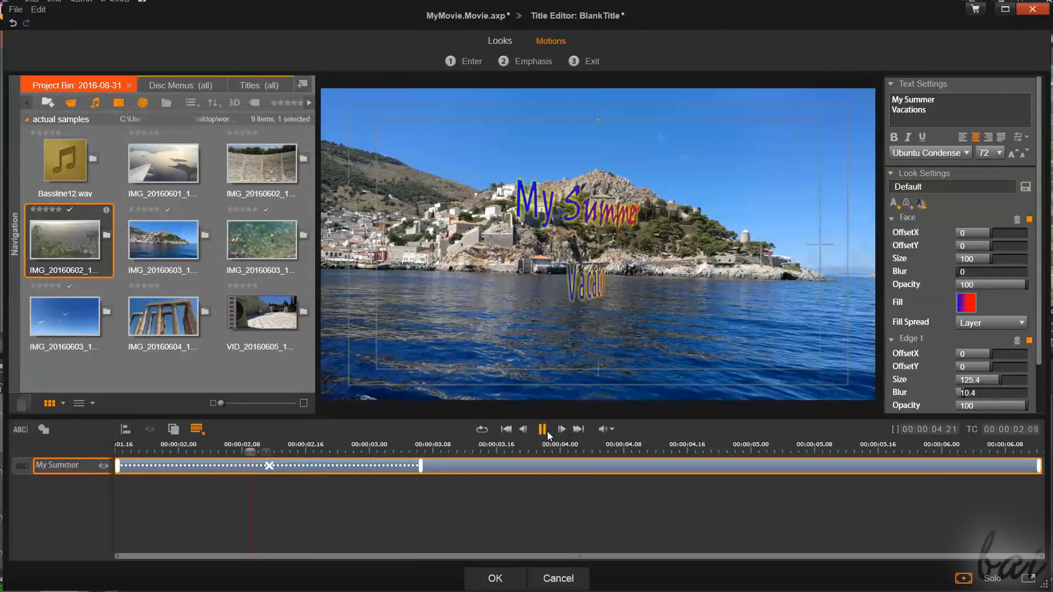
click(542, 430)
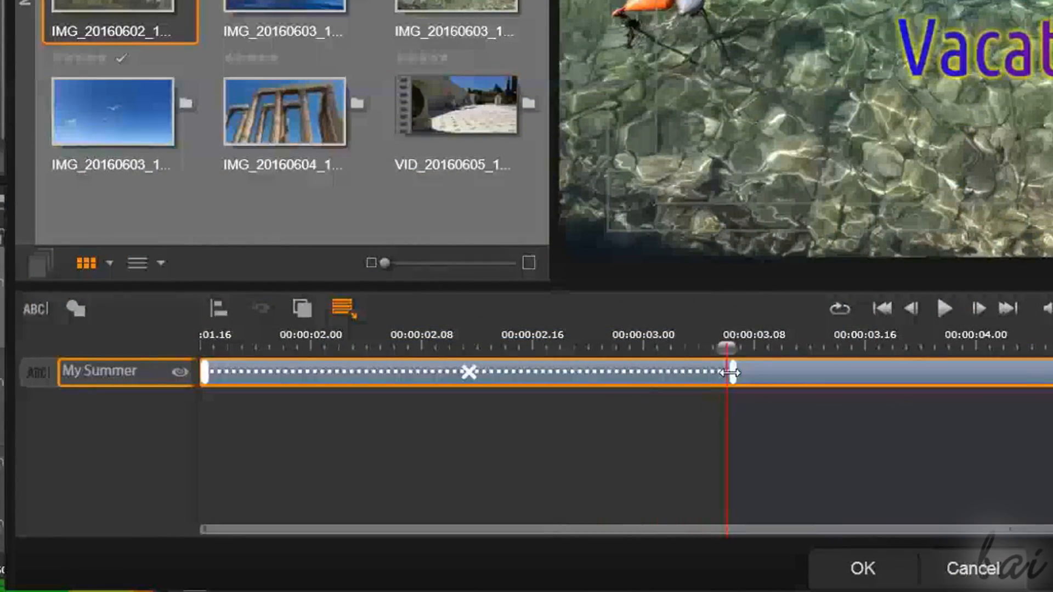
Shorten the enter motion's duration by dragging its end handle on the layer timeline
drag(732, 373, 608, 373)
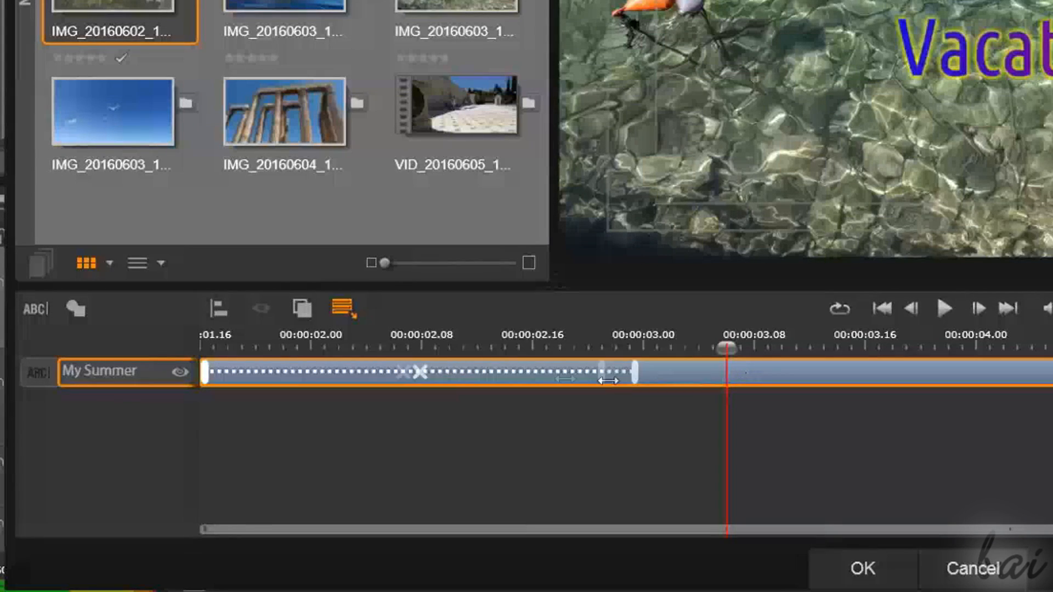
drag(608, 381, 813, 373)
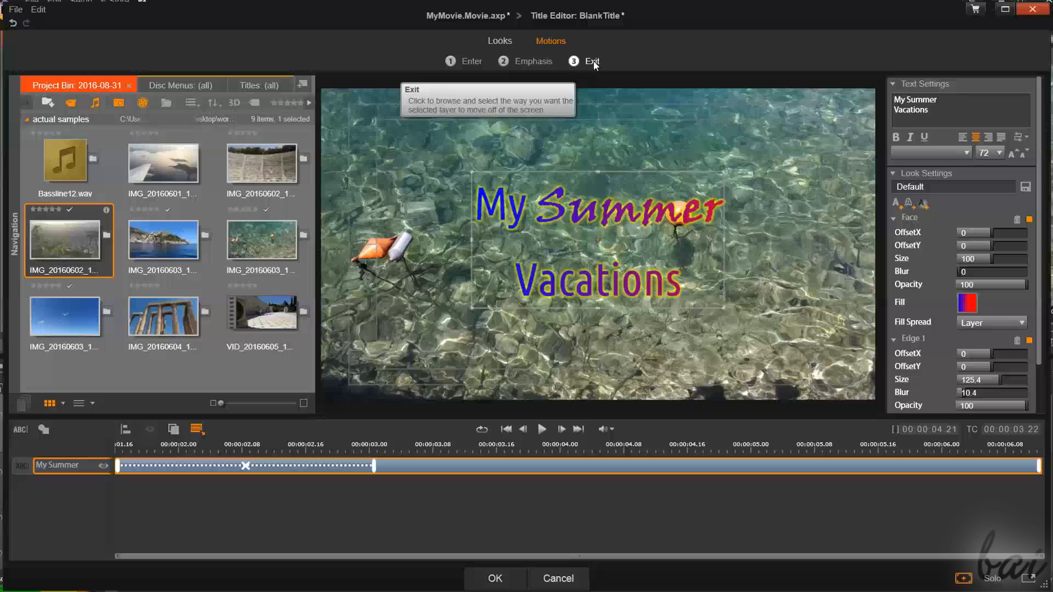
Apply a falling-letters exit motion such as Leaves Fall, trying an alternative exit
click(591, 61)
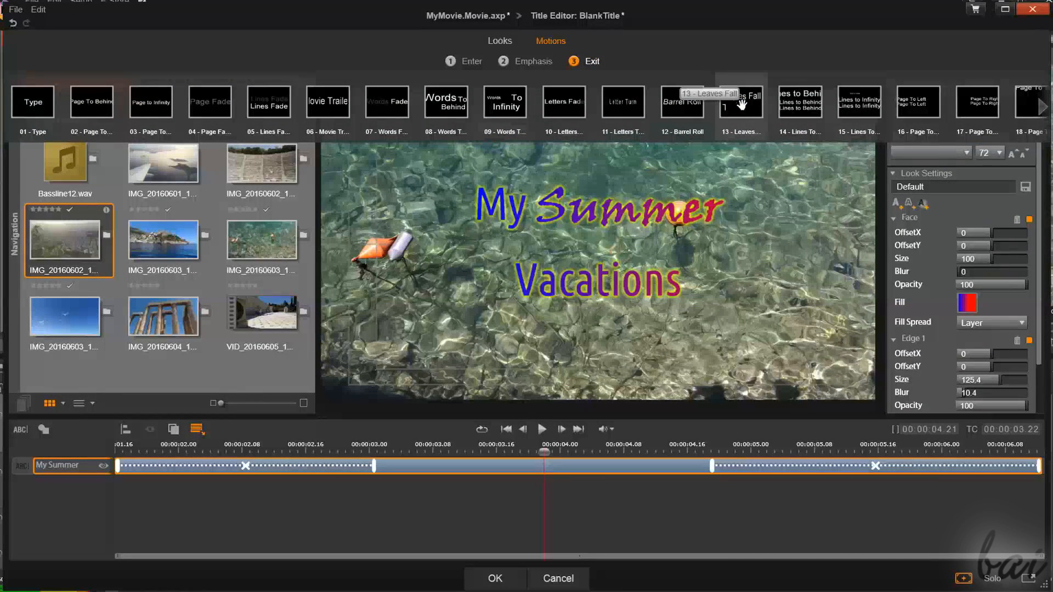
click(542, 429)
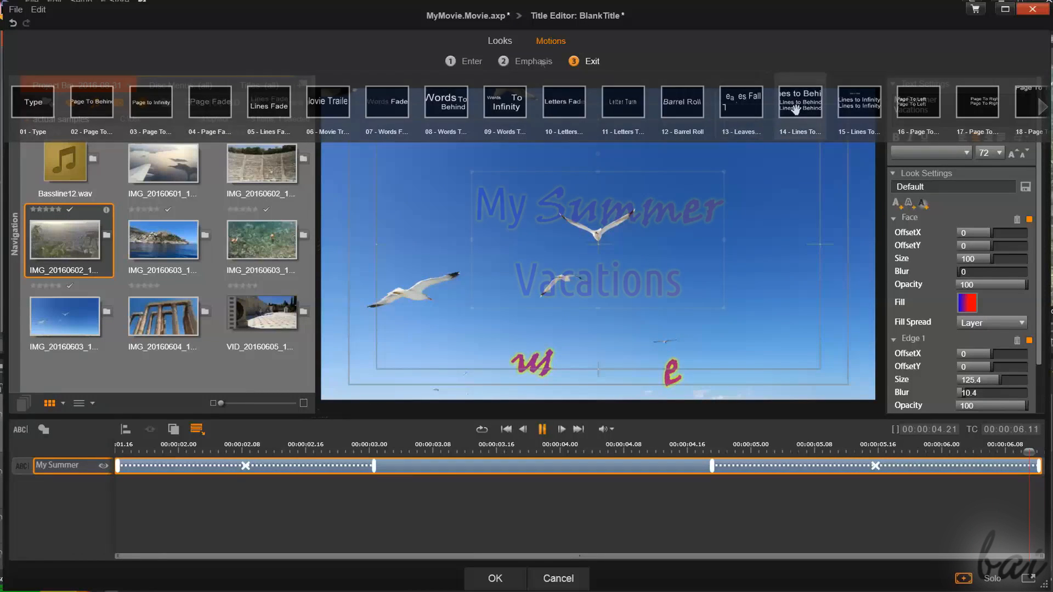
click(533, 61)
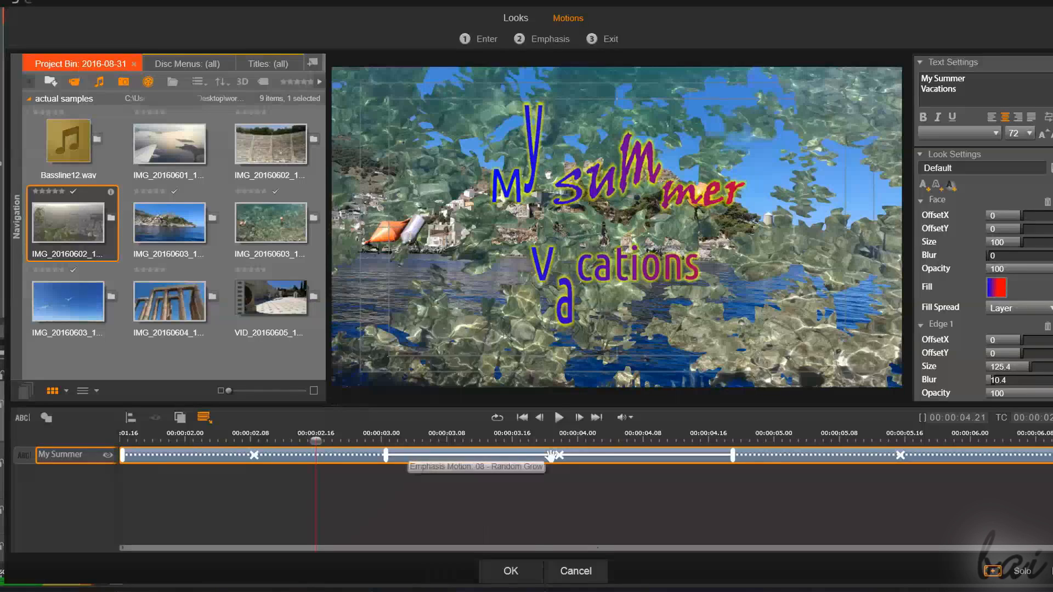
Use the title layer's context menu to Delete All Motions
right_click(555, 456)
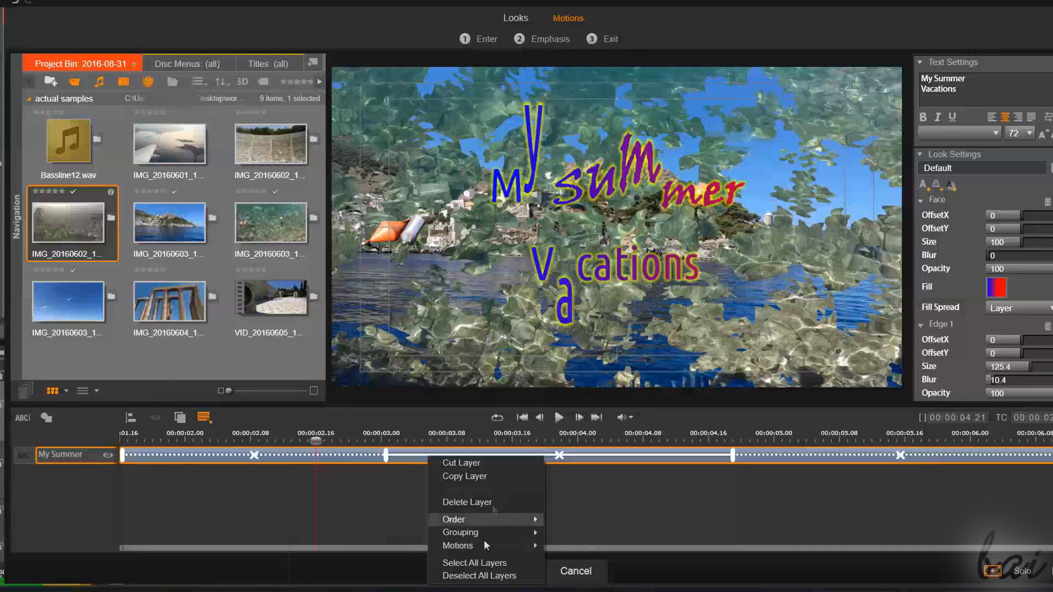
click(458, 547)
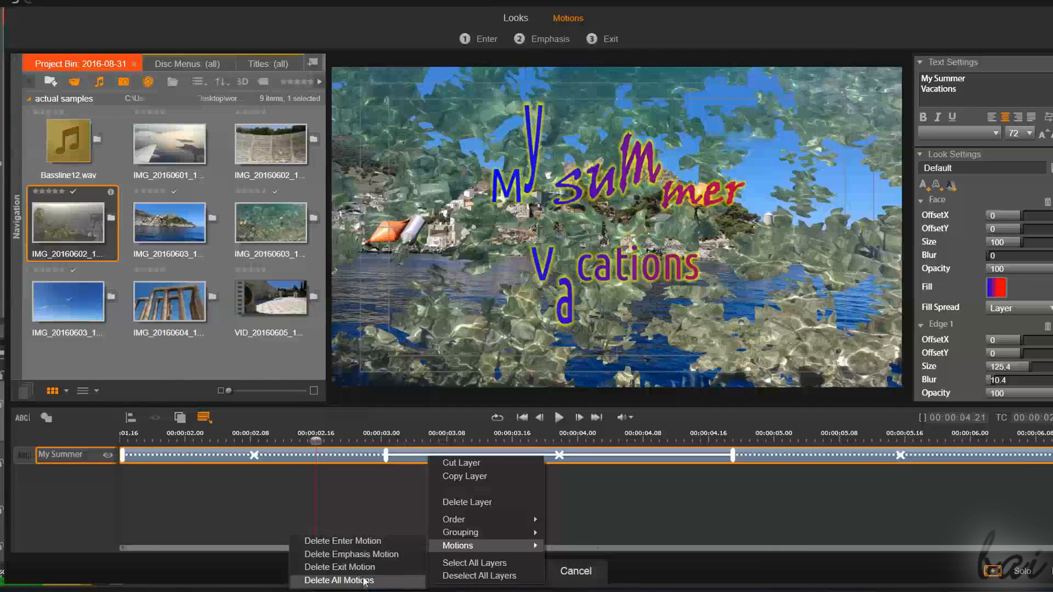
click(344, 582)
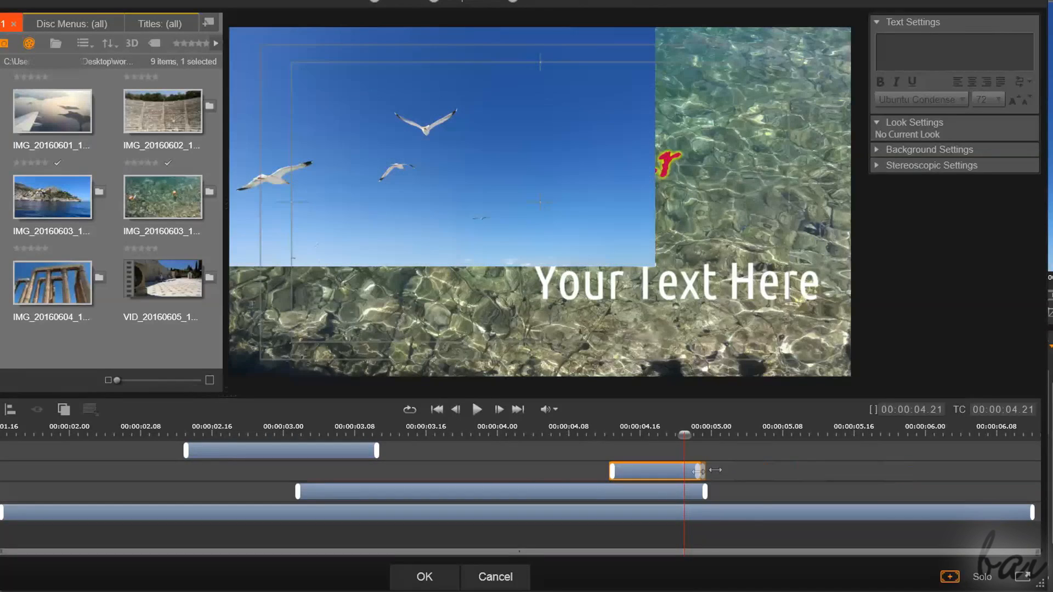
Lengthen the short layer, then add a 'Your Text Here' text layer and a triangle shape layer
drag(696, 470, 796, 470)
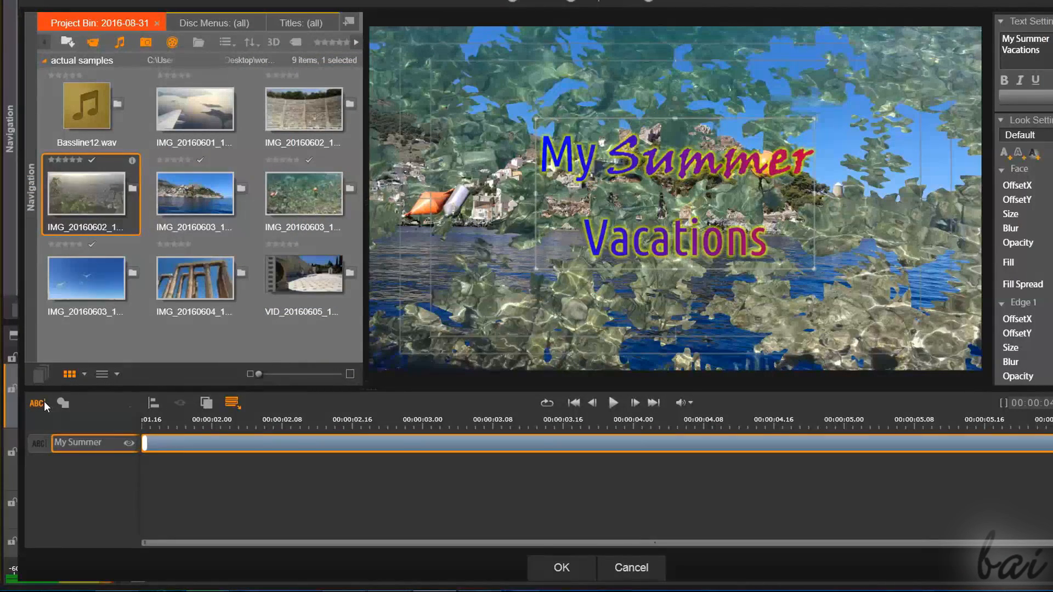
click(62, 403)
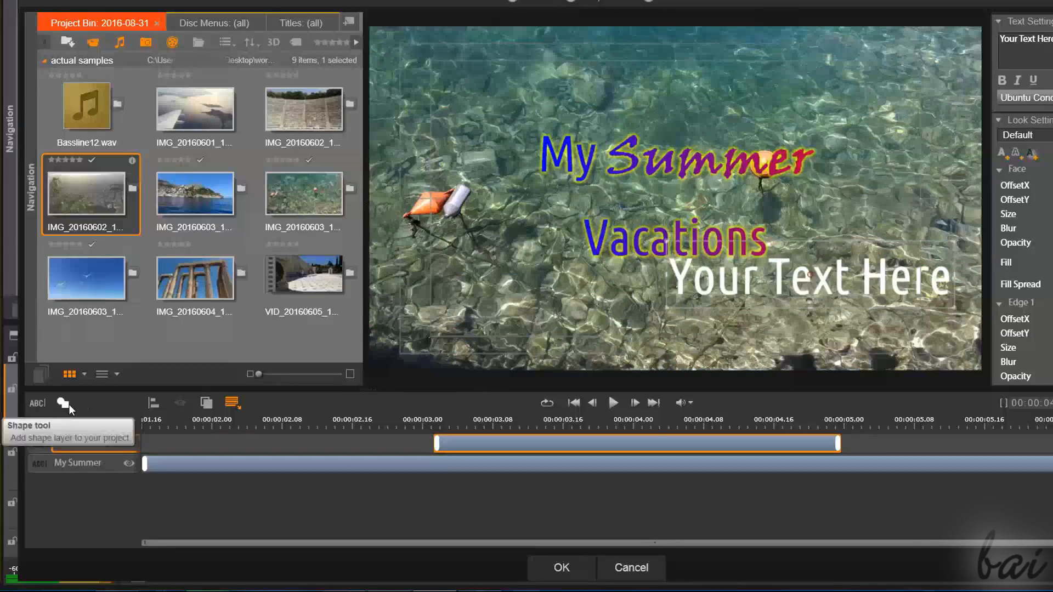
click(63, 403)
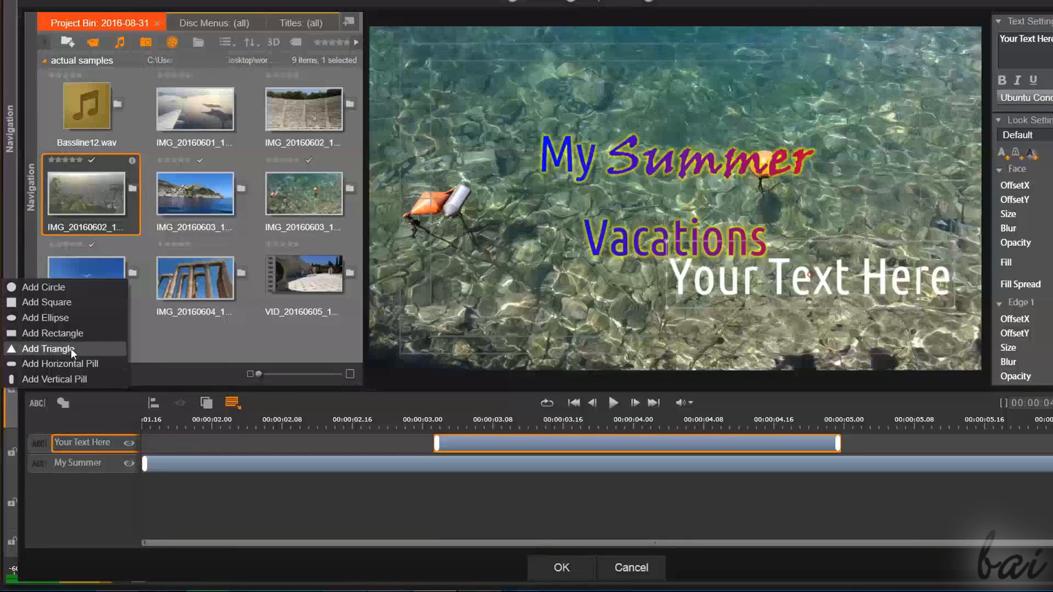
click(49, 349)
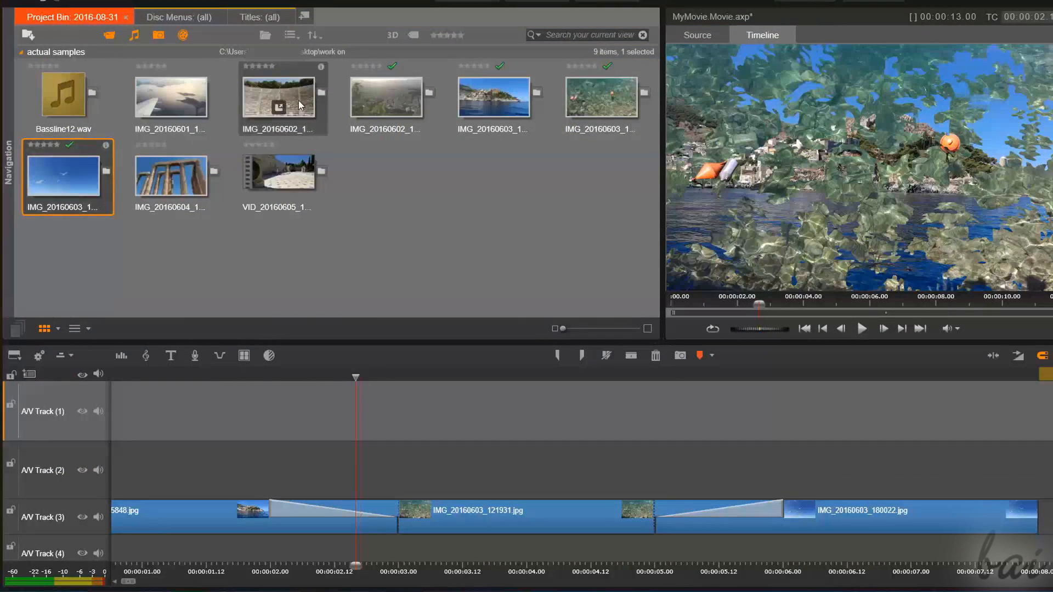
mouse_move(64, 105)
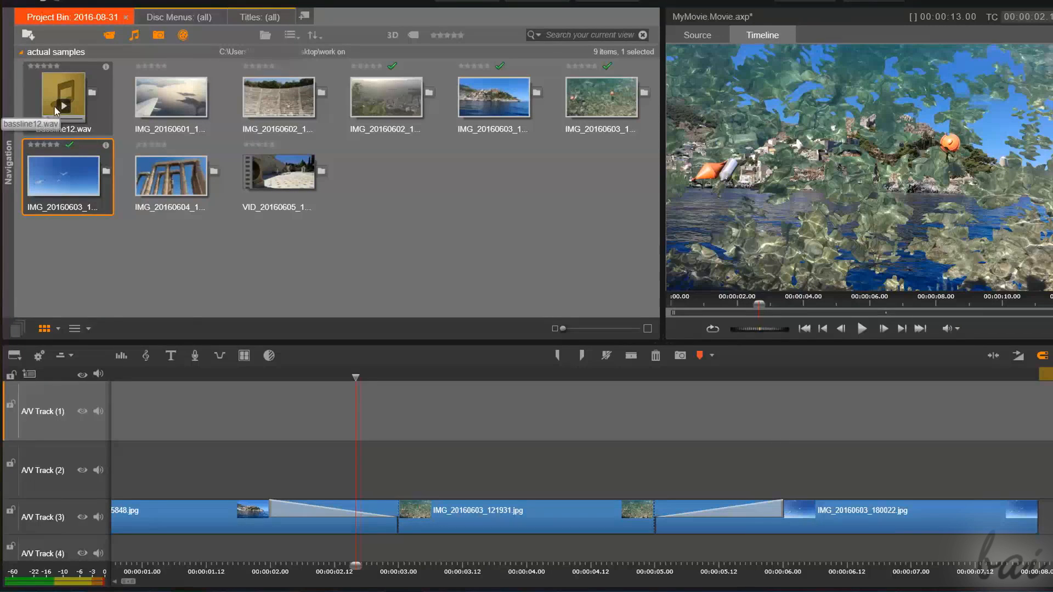
Show the Library navigation panel listing project bins, collections and content categories
click(7, 159)
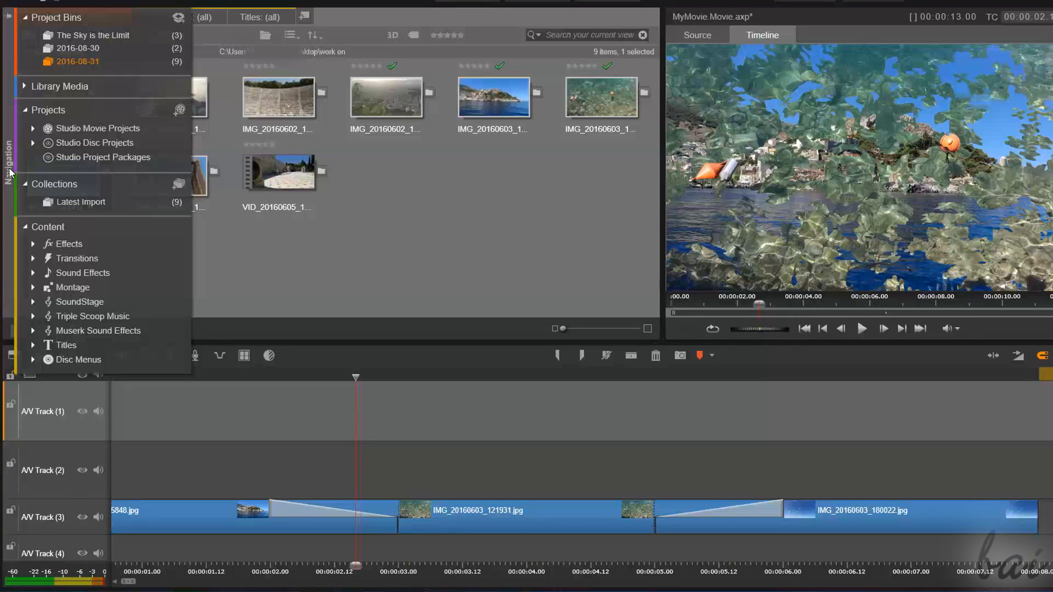